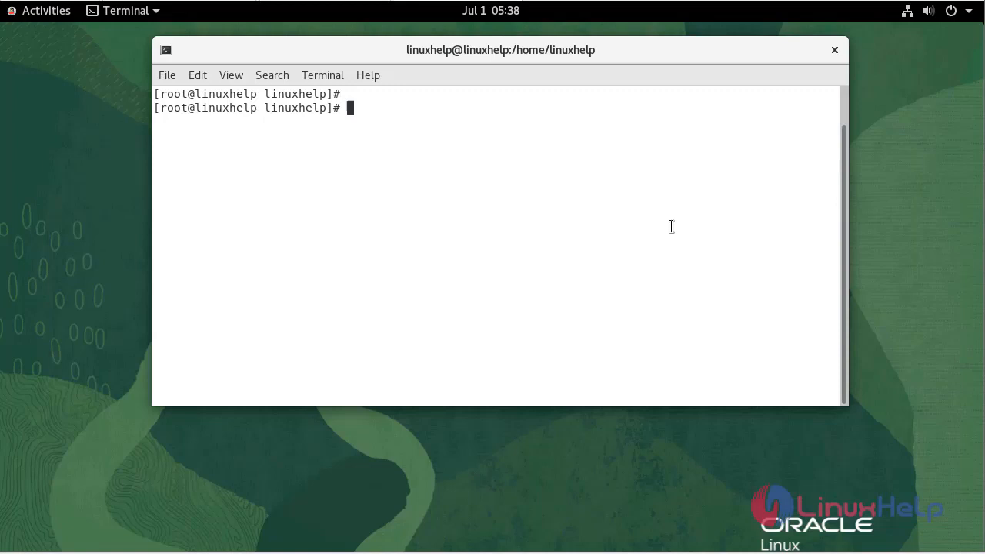
- Display the operating system release details with cat /etc/os-release
type("ca")
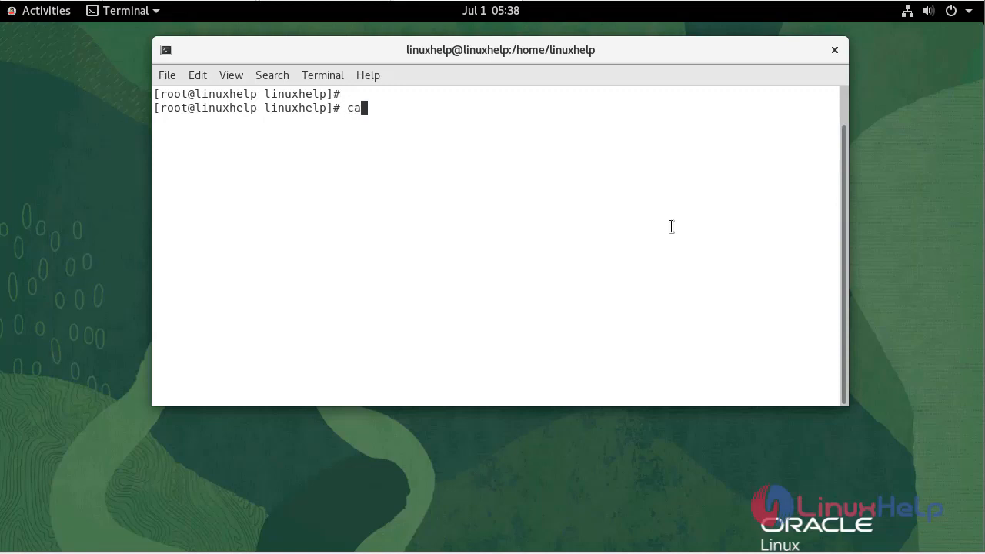
type("t /etc/")
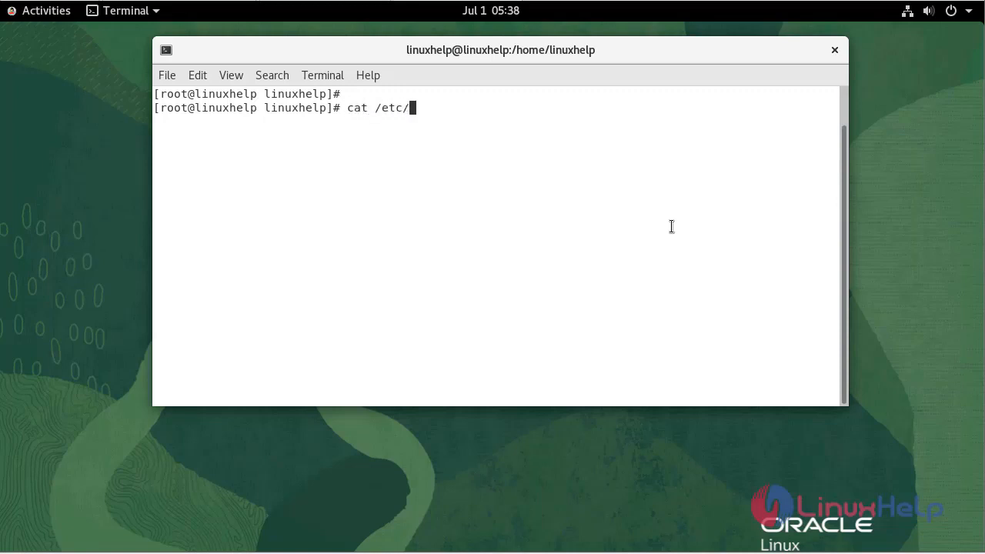
type("os-relea")
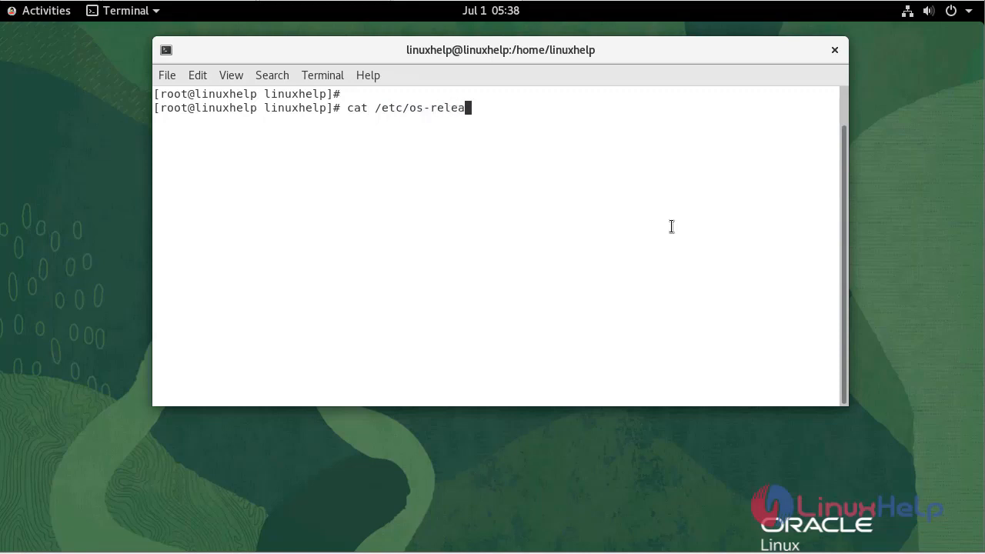
key("Return")
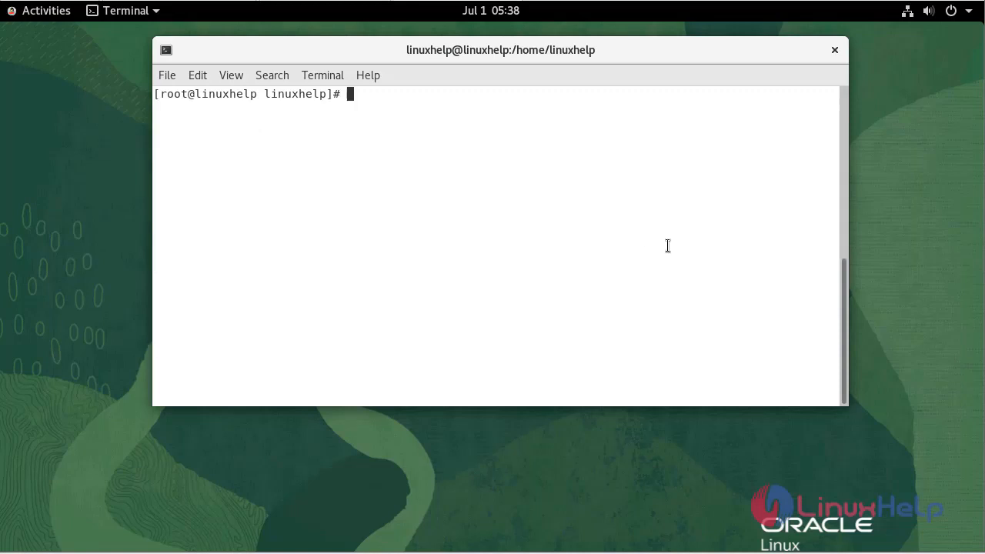
mouse_move(673, 246)
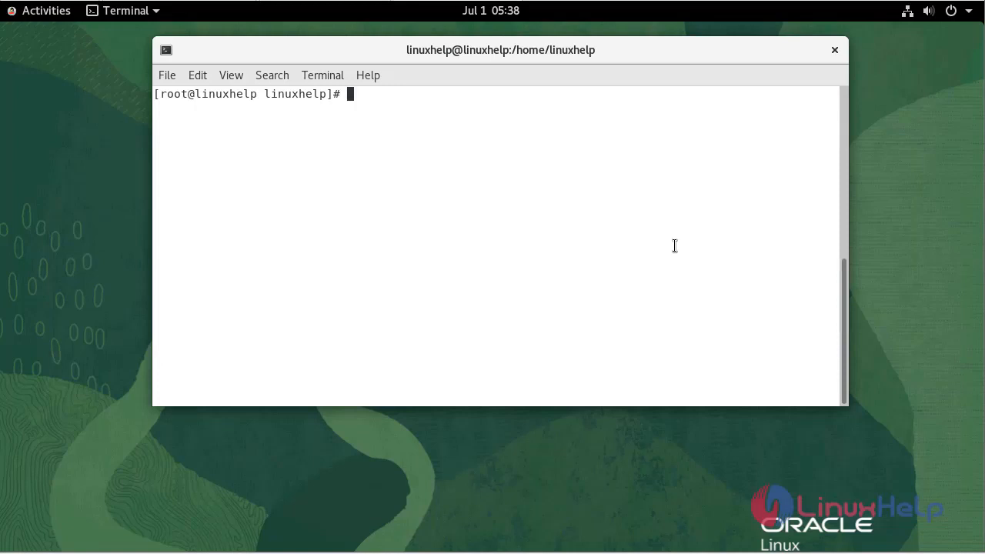
- Install the java-11-openjdk-devel package with yum -y
type("yum install java-11-openjdk-devel -y")
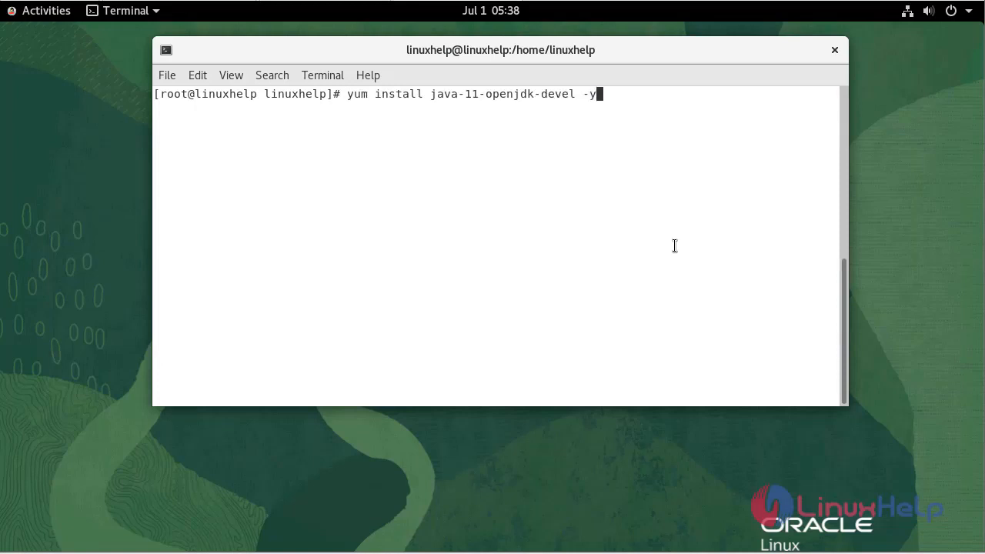
key("Return")
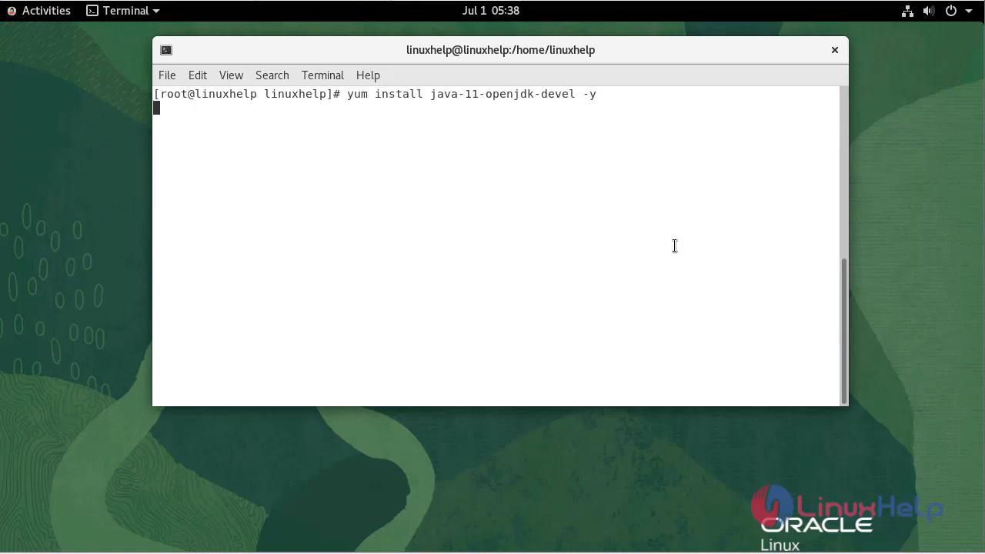
mouse_move(675, 276)
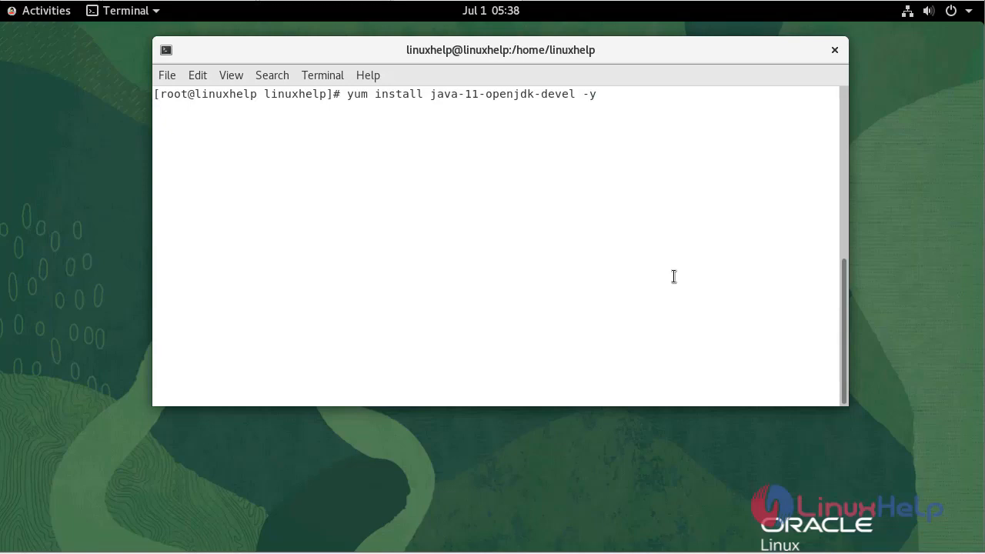
key("Return")
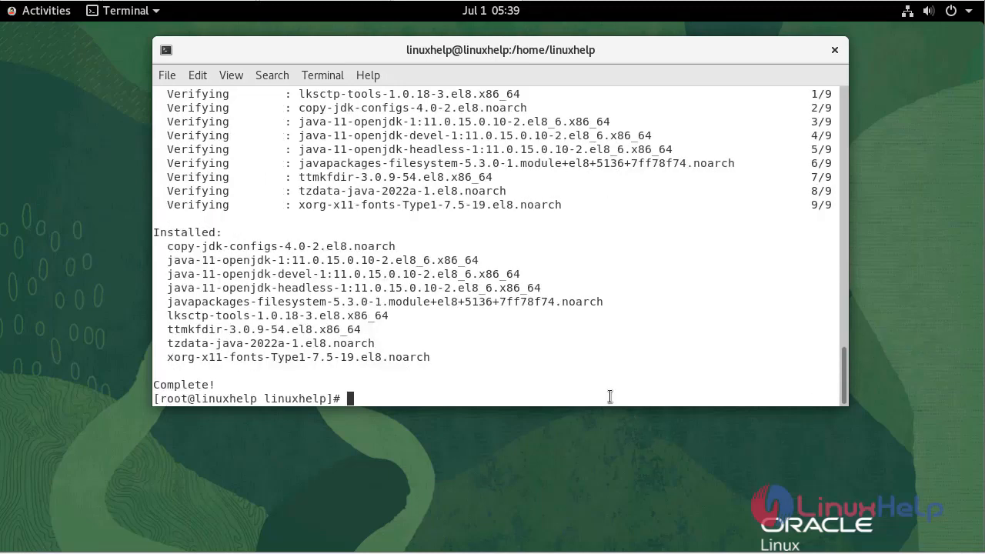
key("Return")
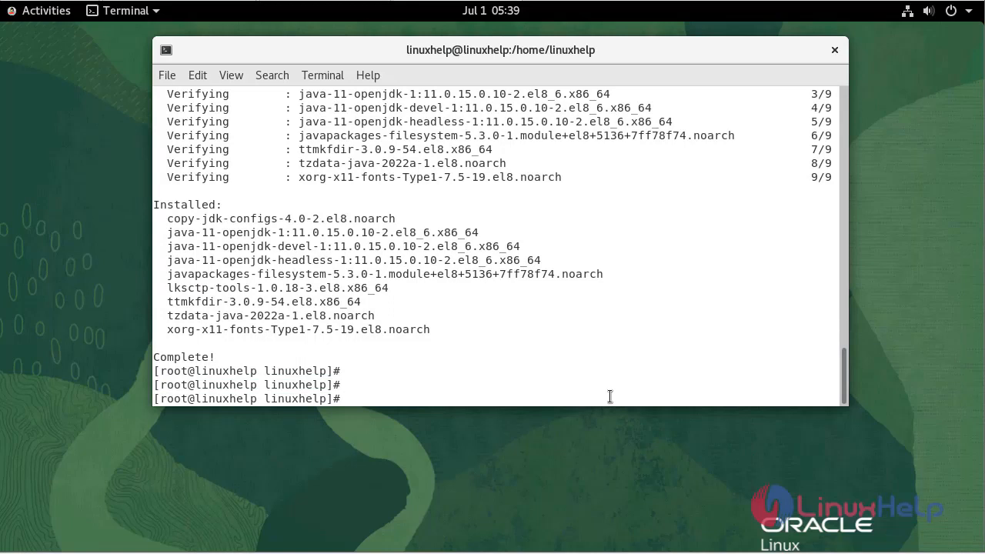
- Check that java --version reports OpenJDK 11.0.15
type("java --v")
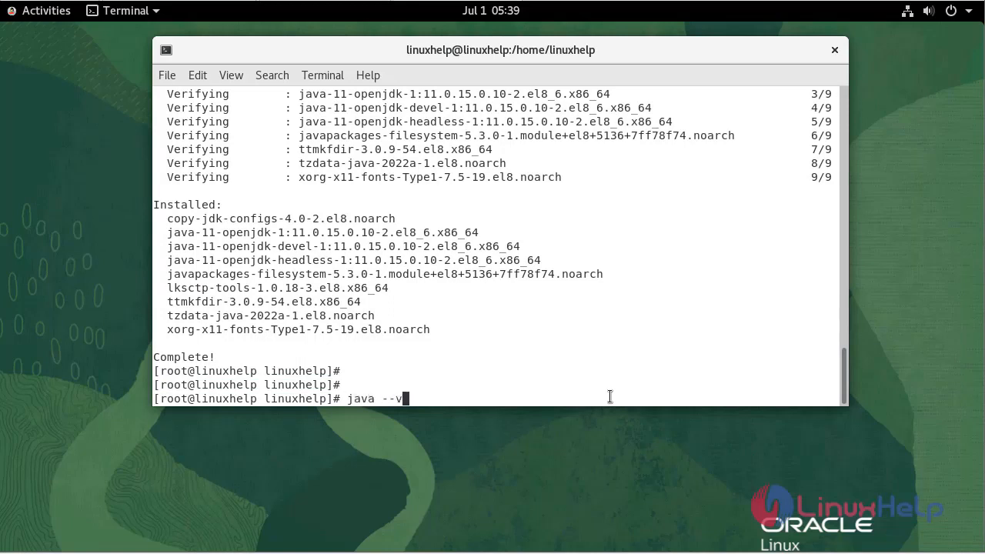
type("ersion")
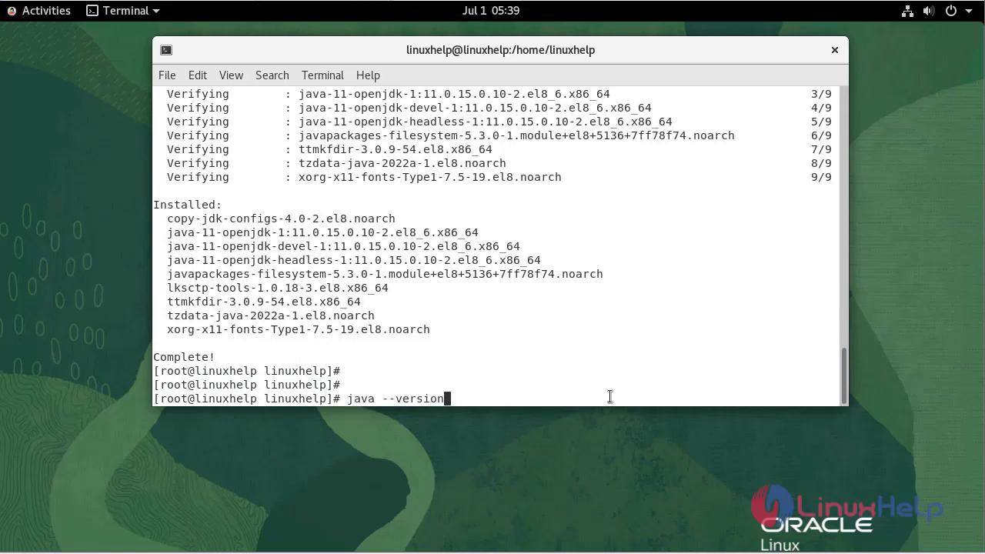
key("Return")
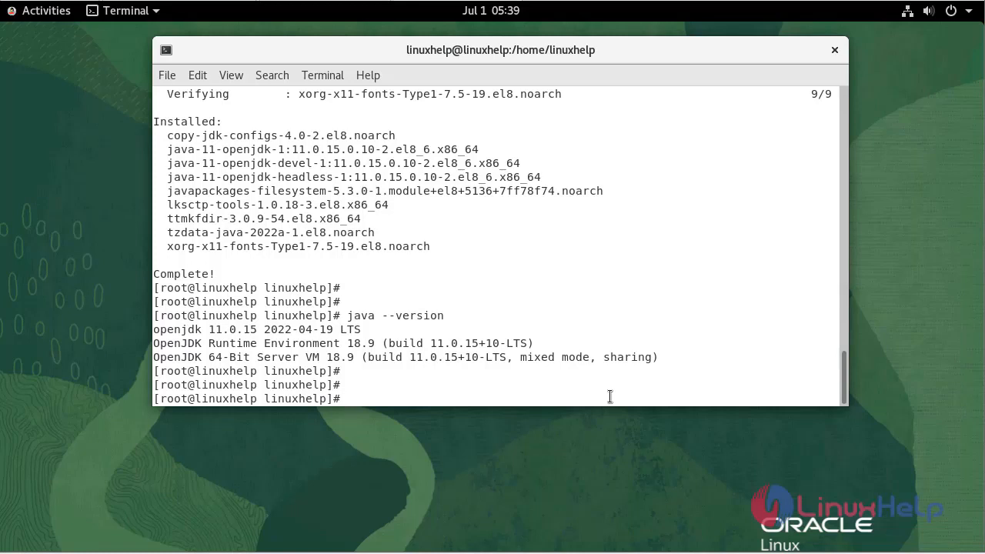
mouse_move(578, 429)
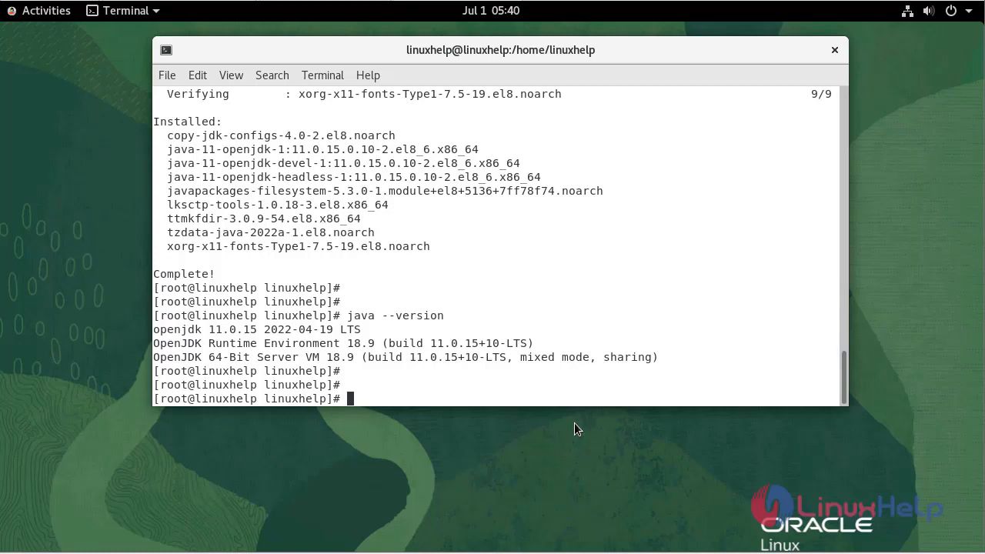
- Import the jenkins-ci.org signing key and download jenkins.repo into /etc/yum.repos.d
type("rpm --import https://jenkins-ci.org/redhat/jenkins-ci.org.key")
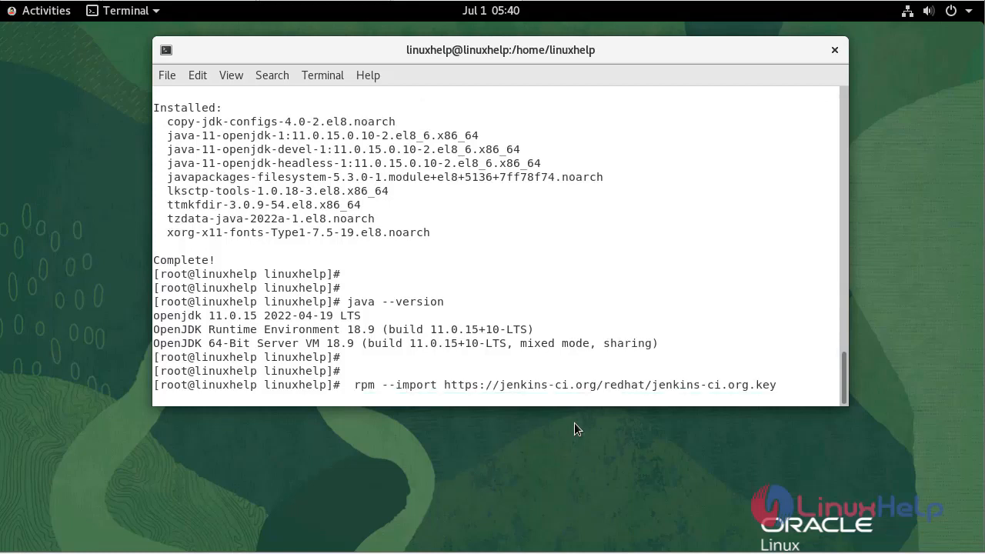
key("Return")
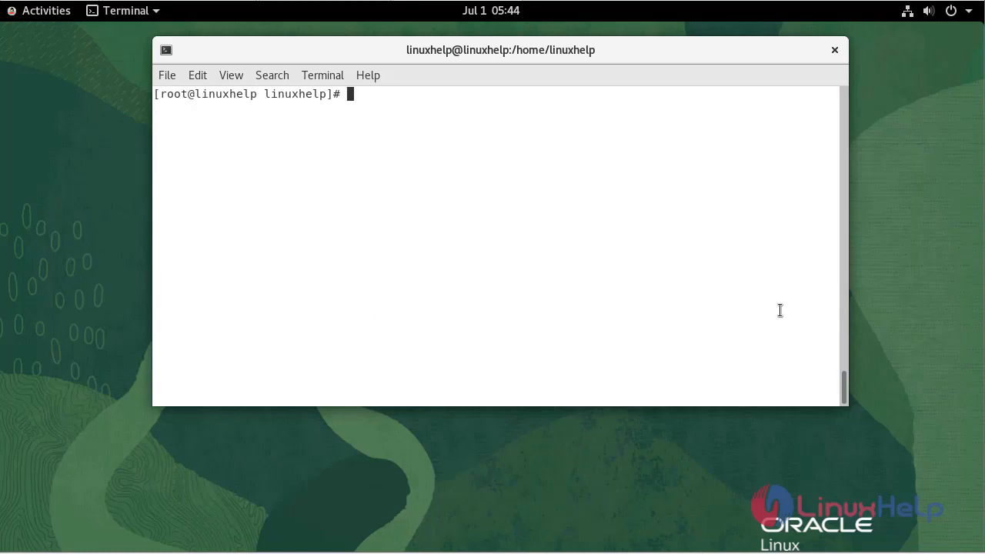
type("wget -O /etc/yum.repos.d/jenkins.repo http://pkg.jenkins-ci.org/redhat/jenkins.repo")
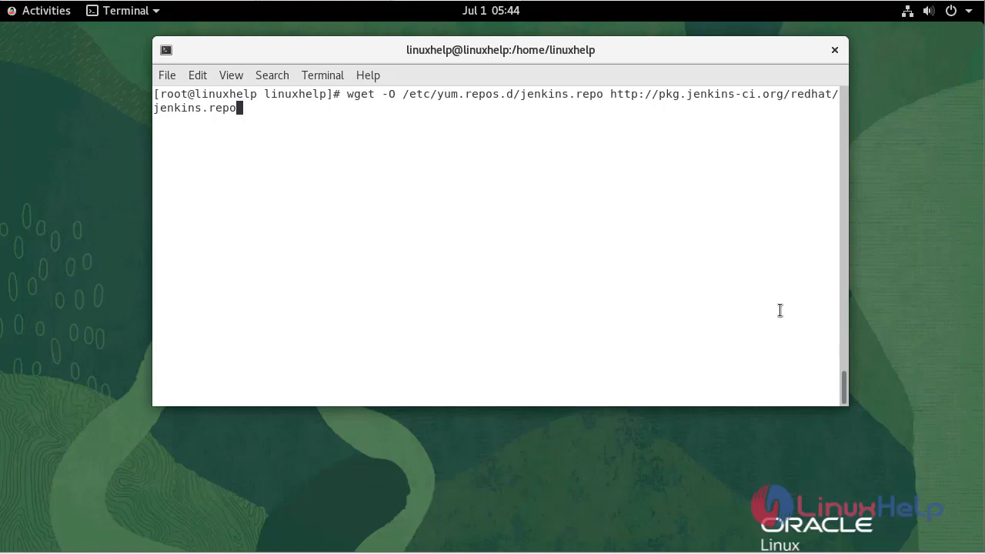
key("Return")
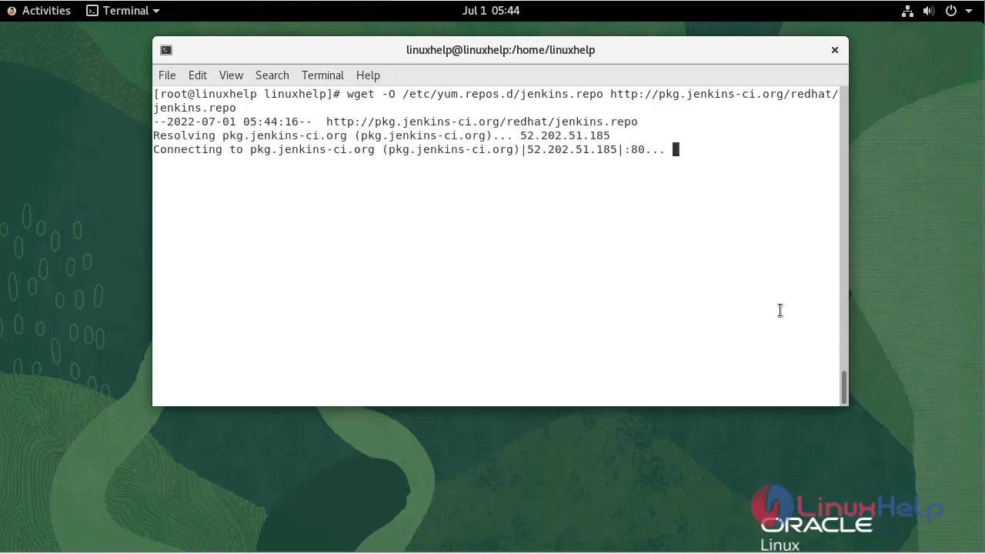
type("yu")
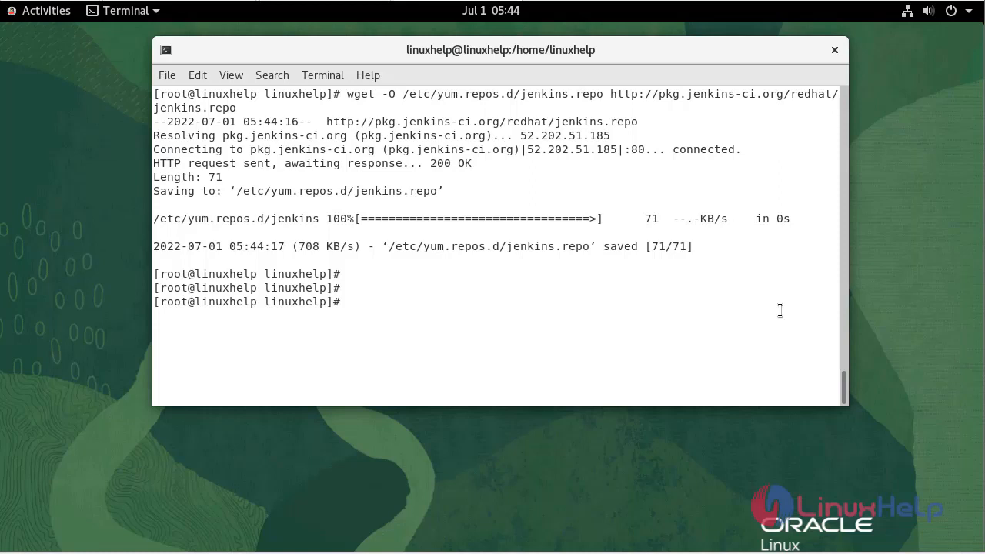
- Install the jenkins* packages with yum -y, completing Jenkins 2.357-1.1
type("yu")
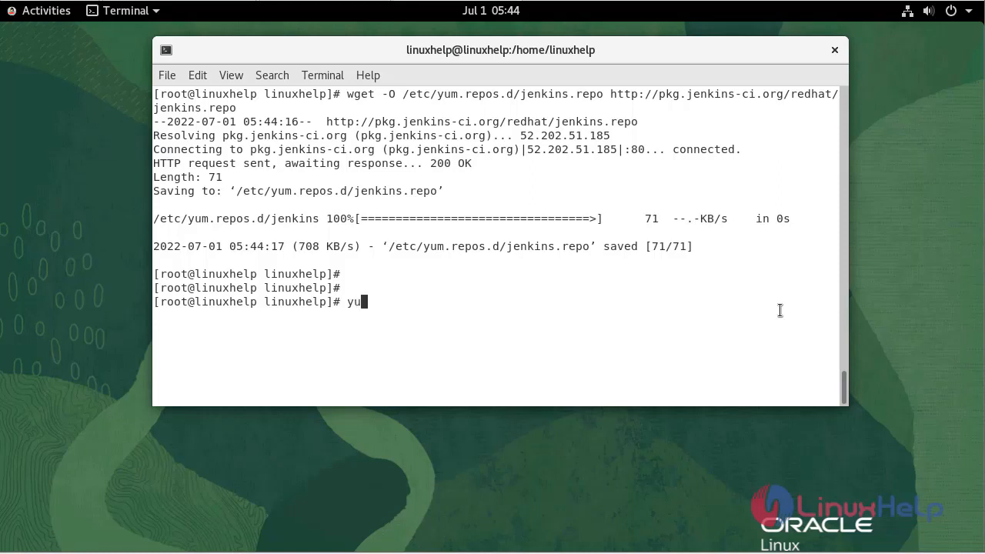
type("m install")
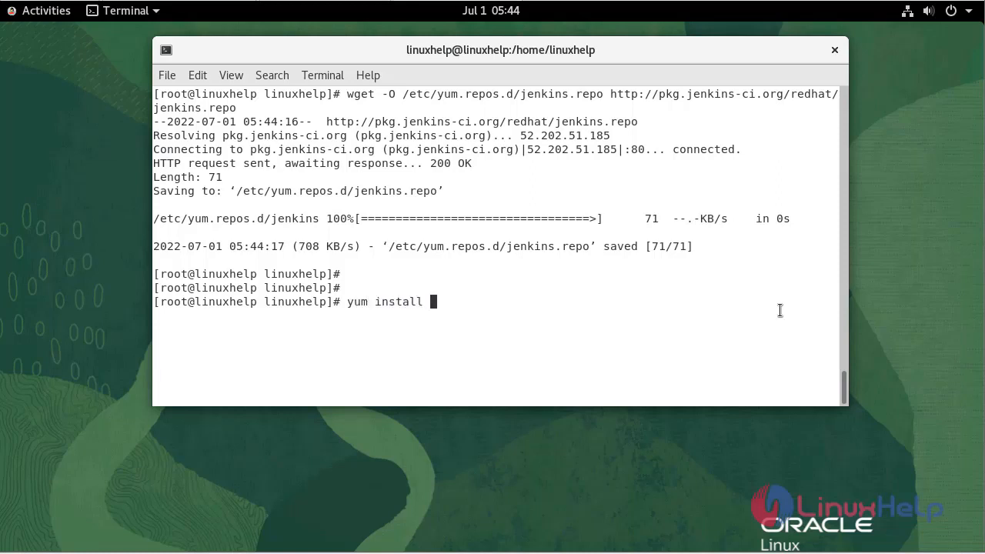
type("jenkins*")
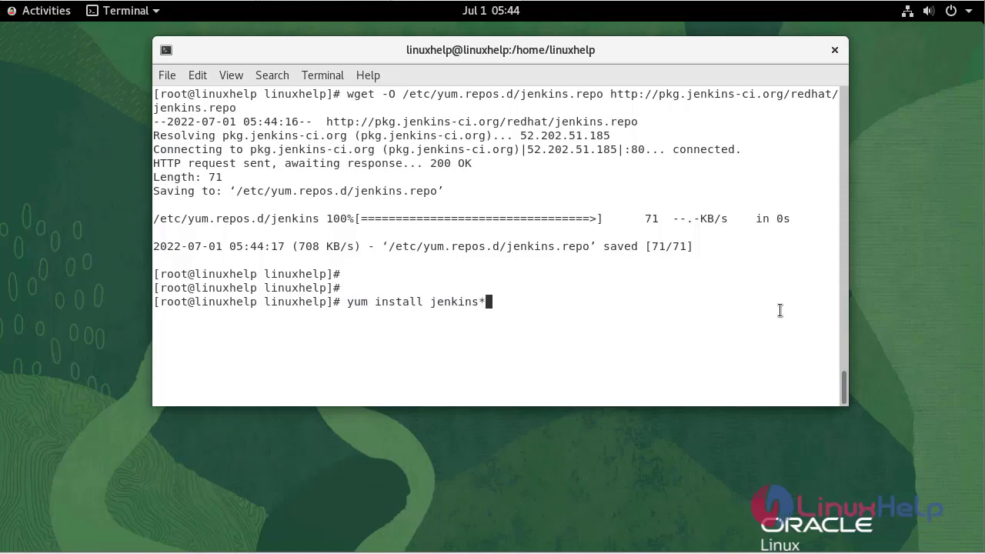
type("-y")
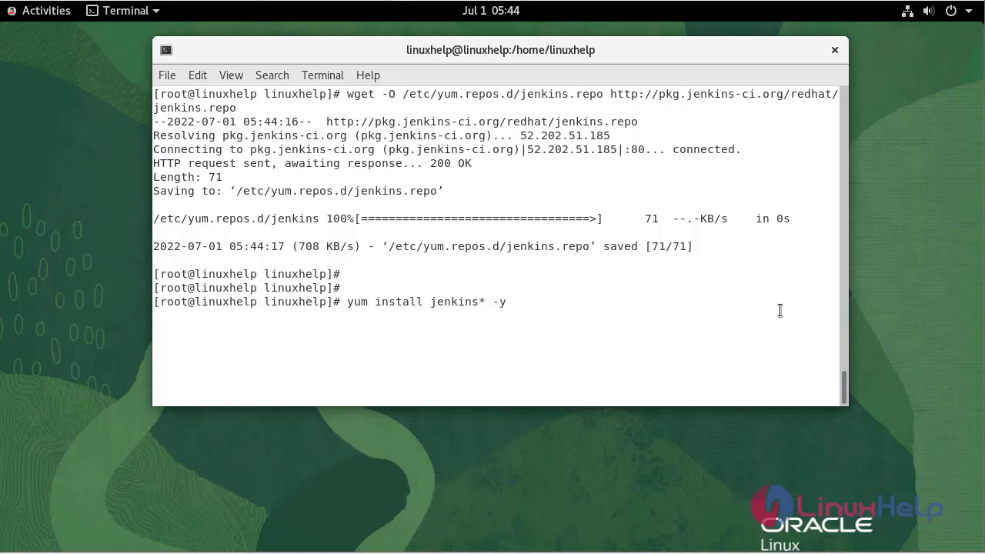
key("Return")
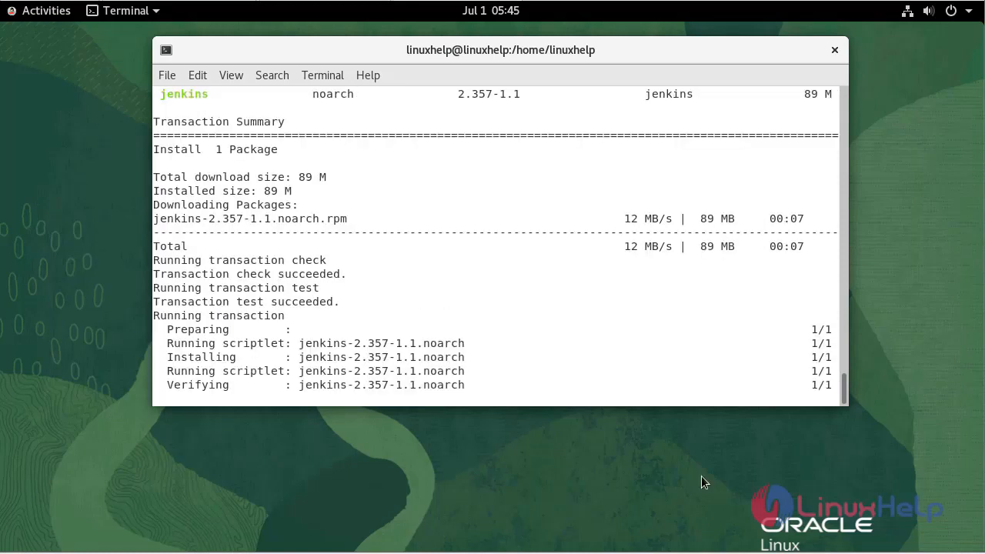
scroll("down", 3)
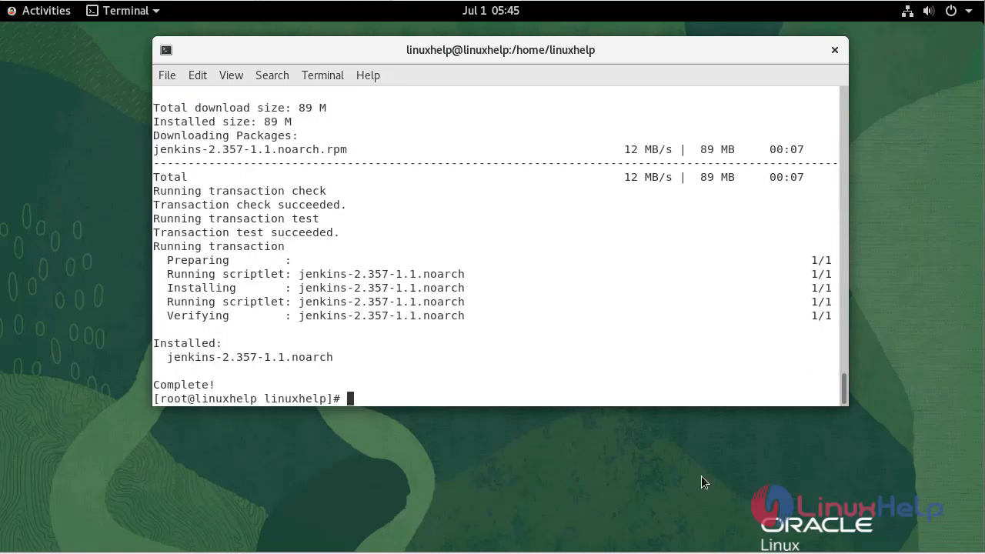
key("Return")
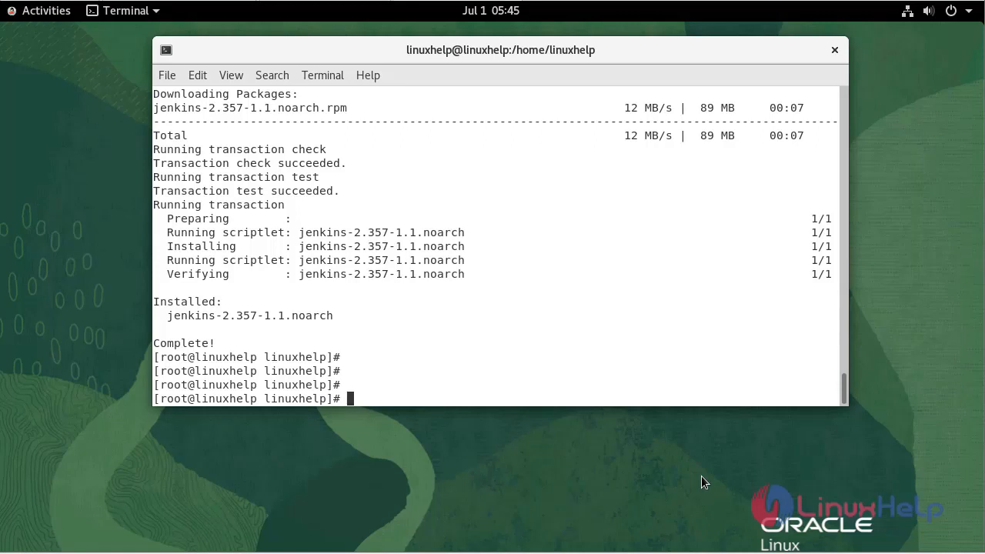
- Enable and start the jenkins service with systemctl
type("systemctl")
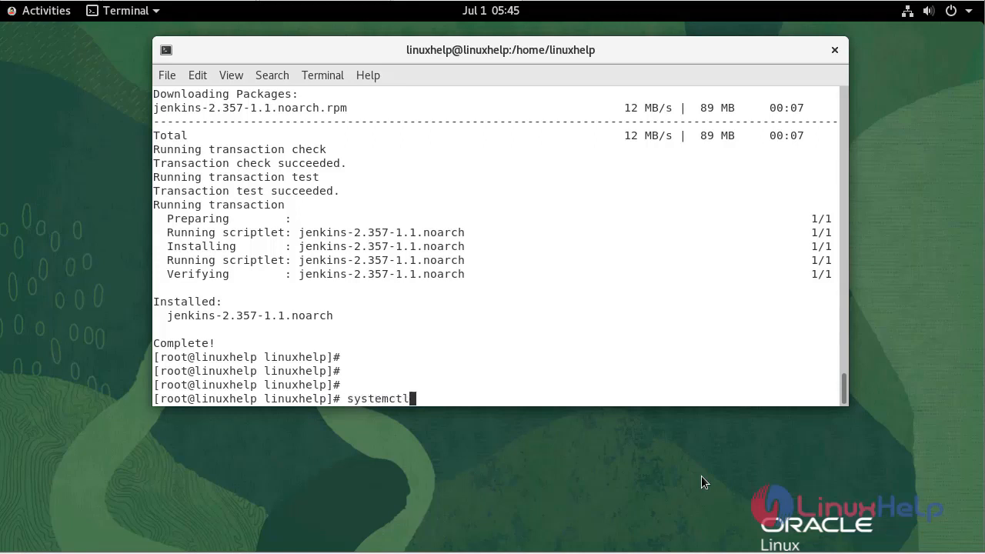
type("enable jenkin")
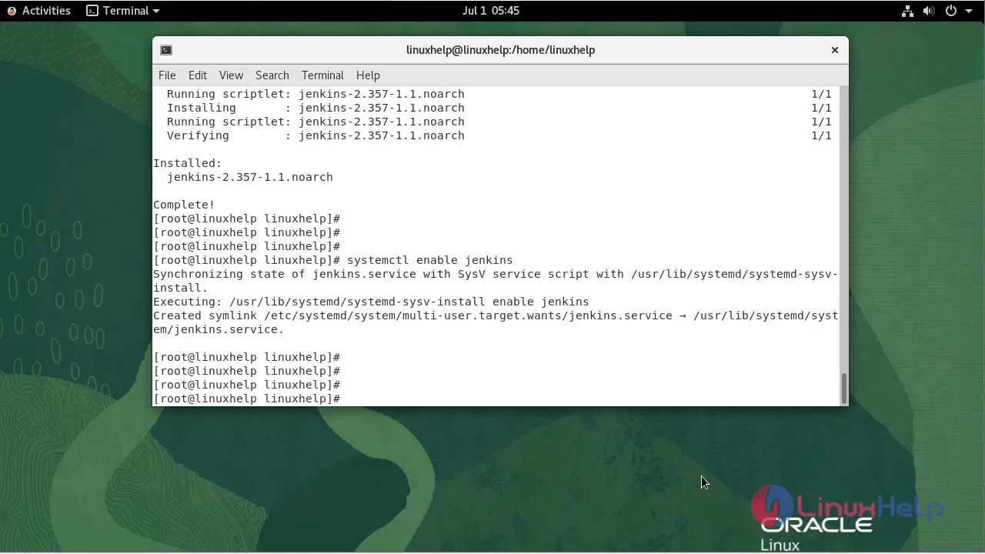
type("systemctl")
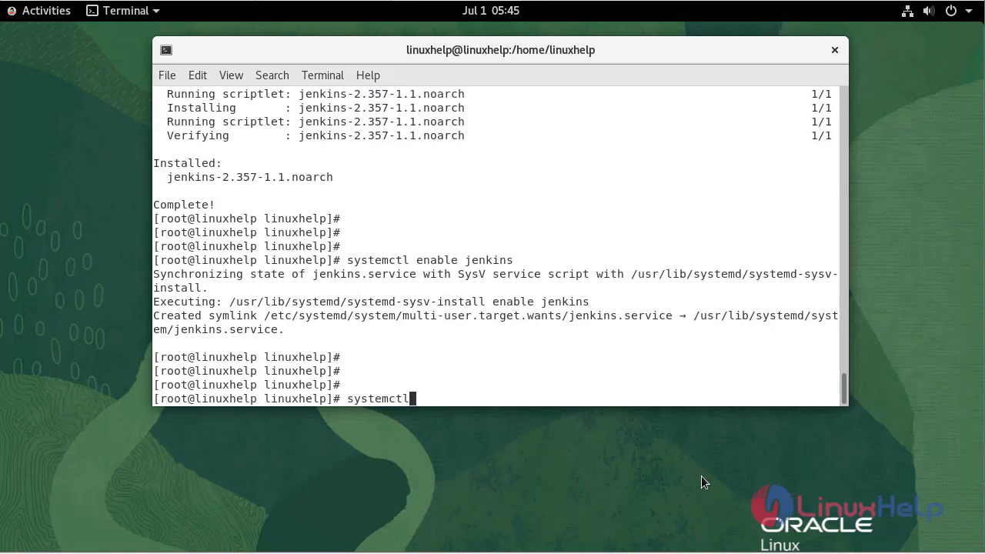
type("start jen")
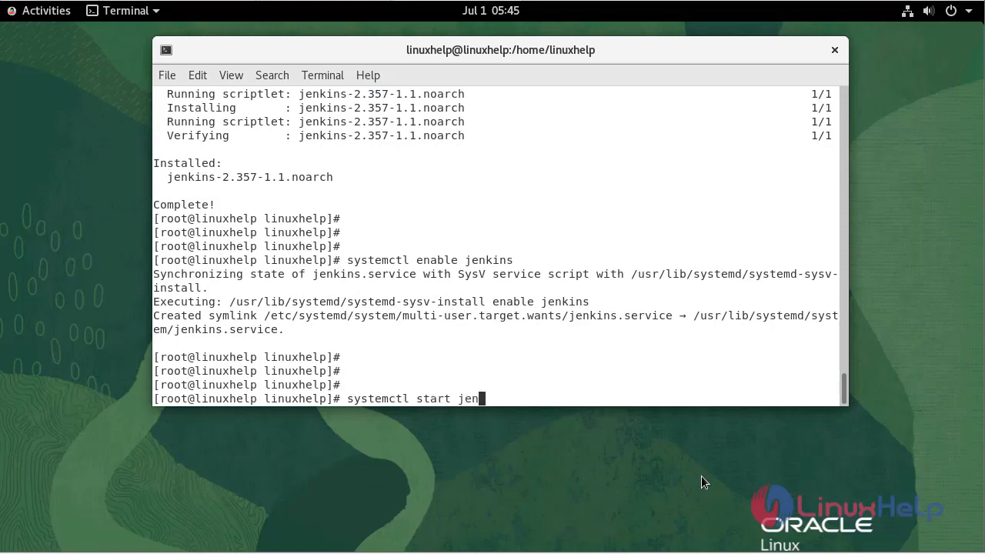
type("kins")
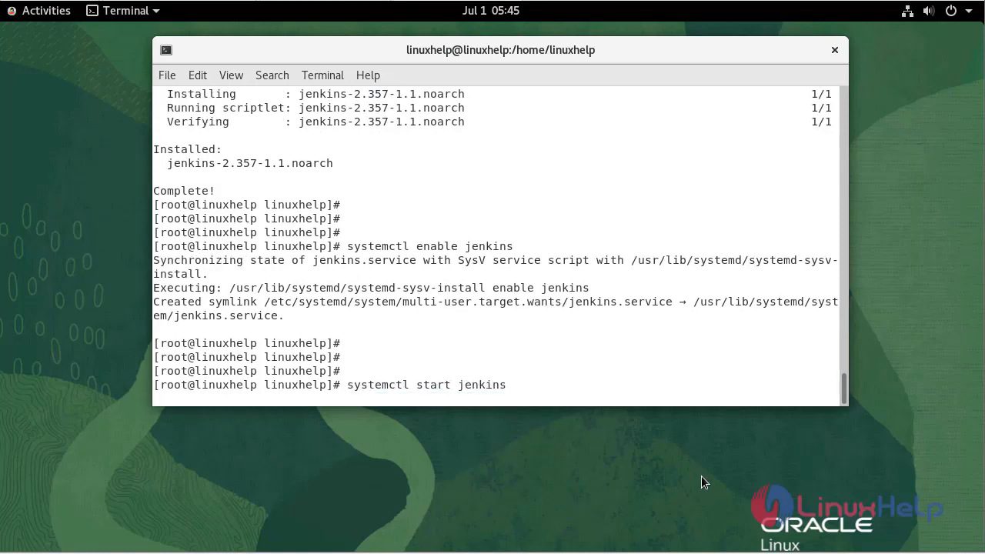
key("Return")
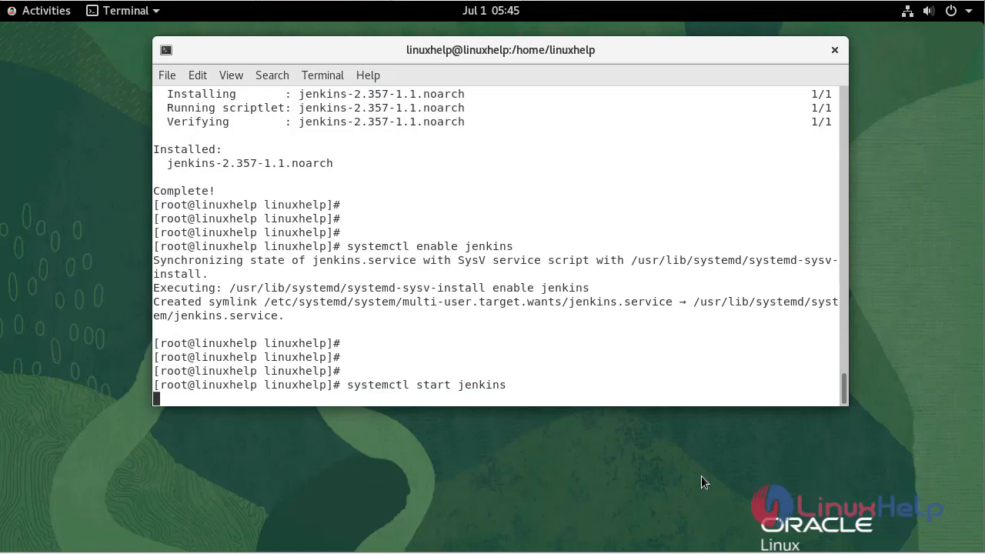
key("Return")
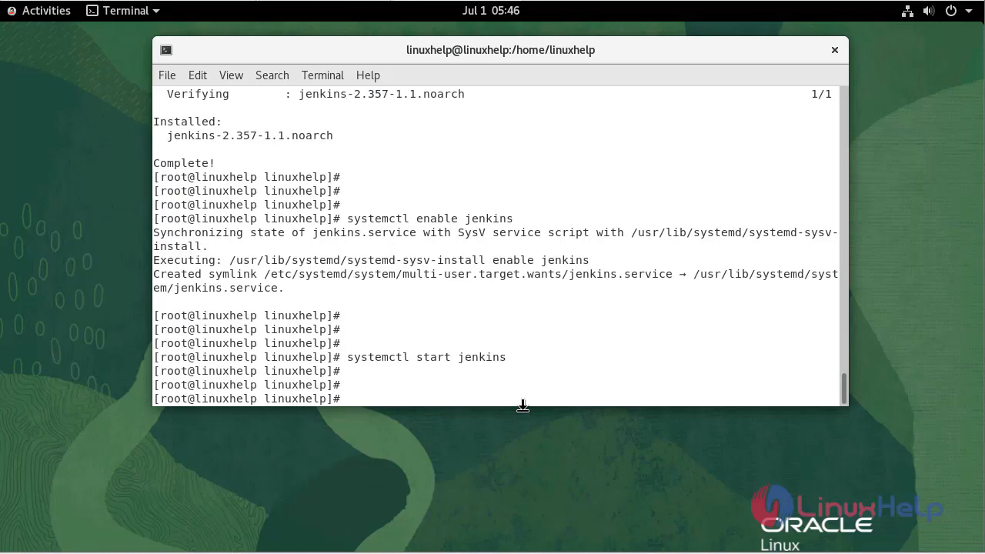
- Confirm systemctl status jenkins shows active (running), then exit the pager
type("sy")
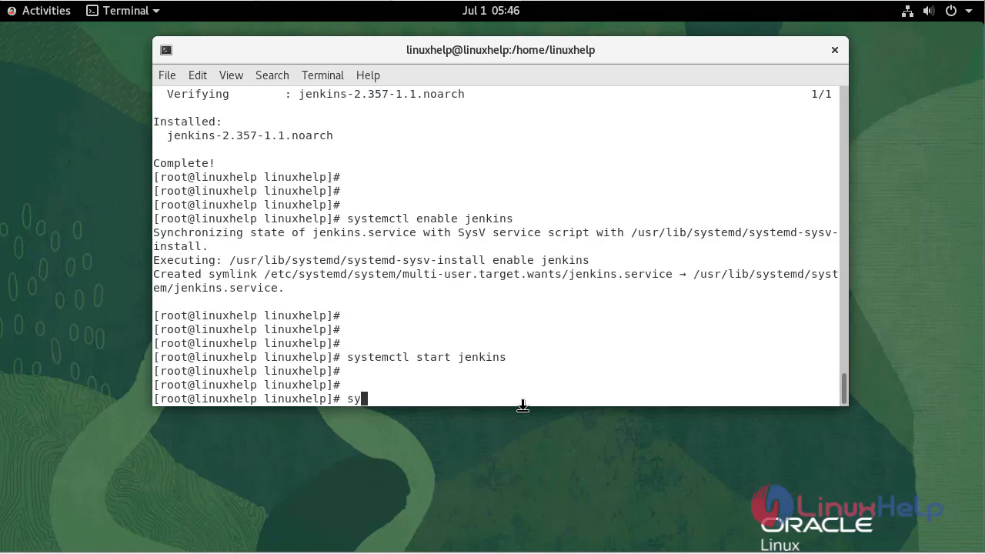
type("stemctl s")
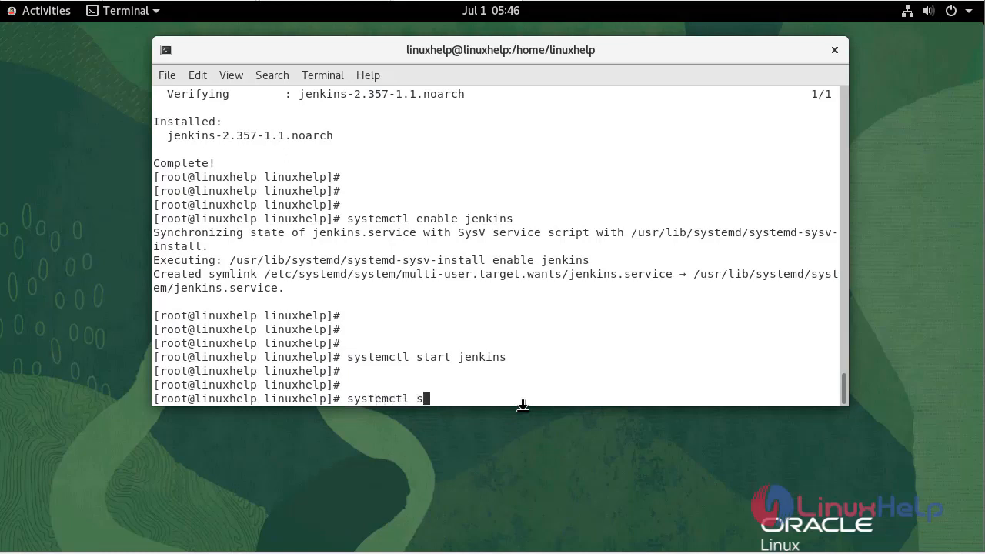
type("tatus jen")
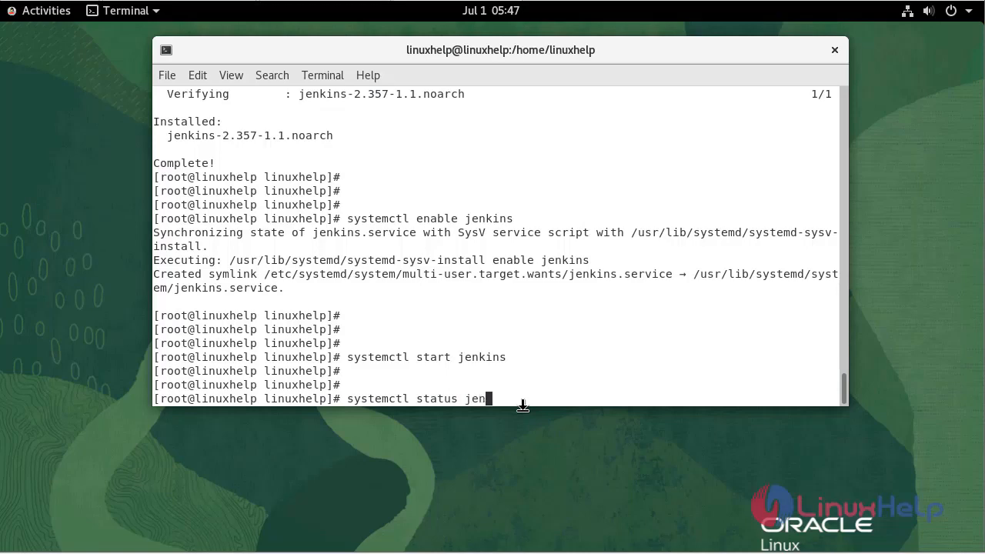
key("Return")
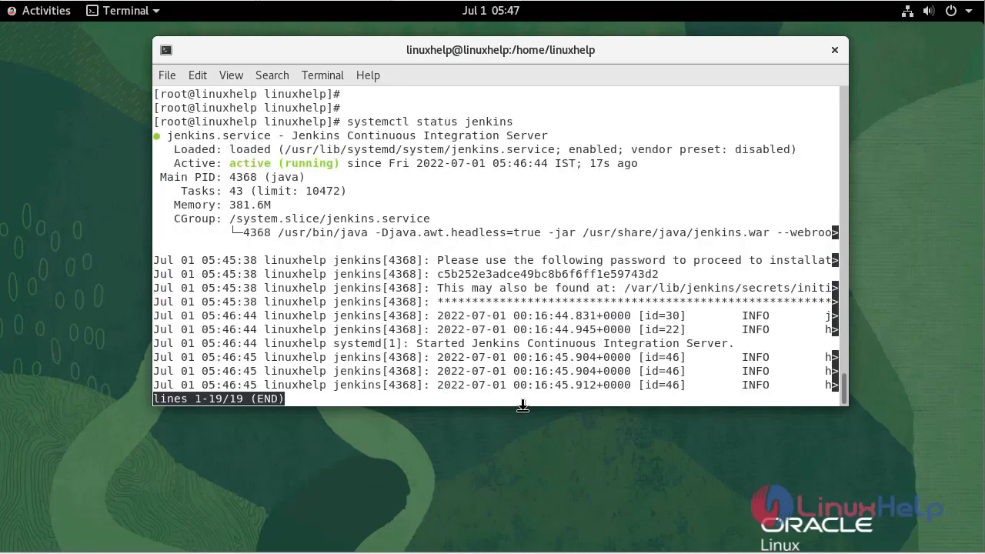
key("q")
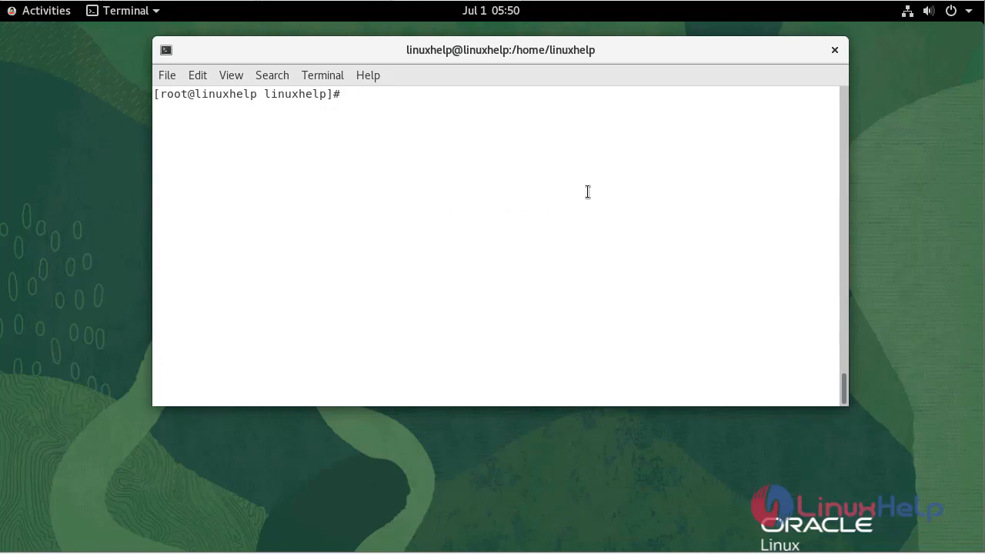
- Run firewall-cmd --add-port=8080/tcp --permanent and get a success message
type("f")
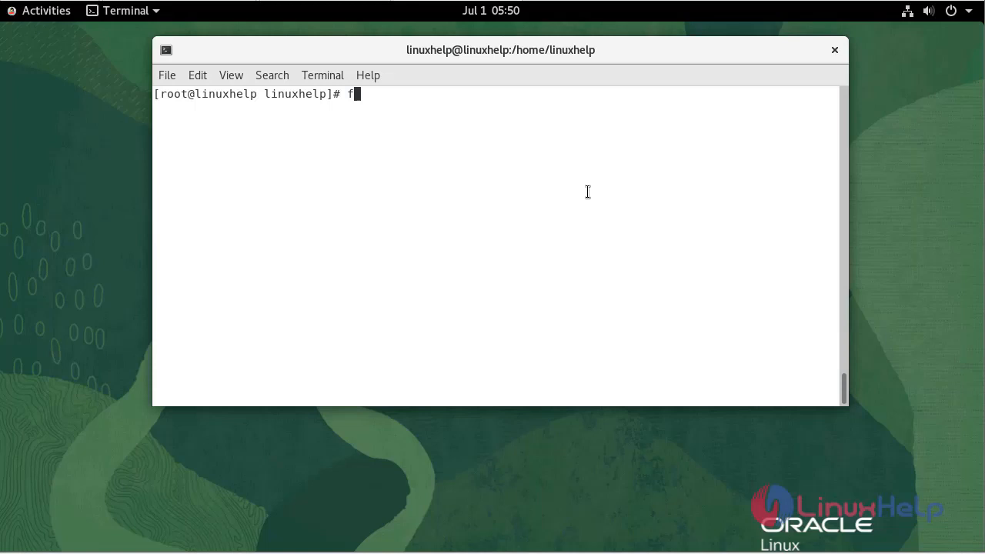
type("irewall")
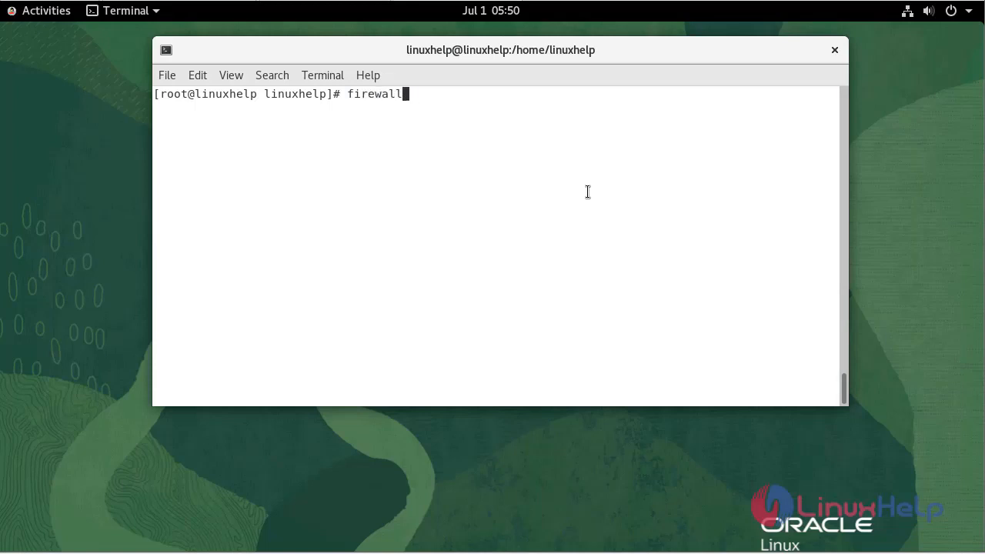
type("-cmd")
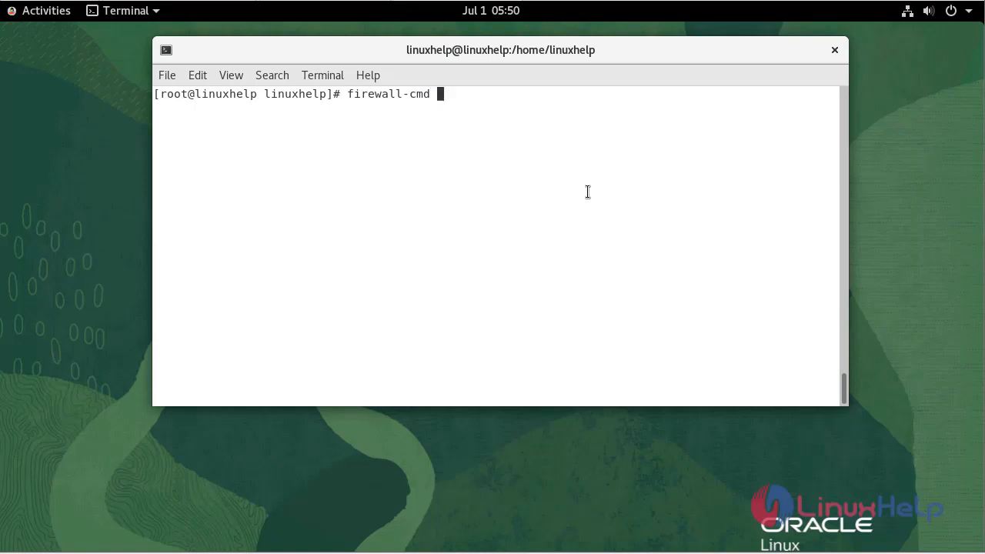
type("--add-")
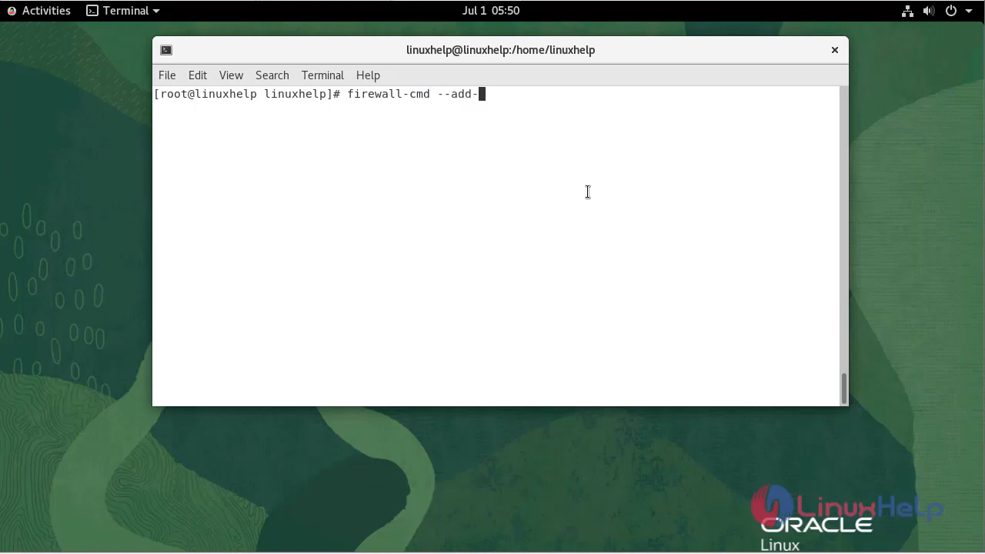
type("port")
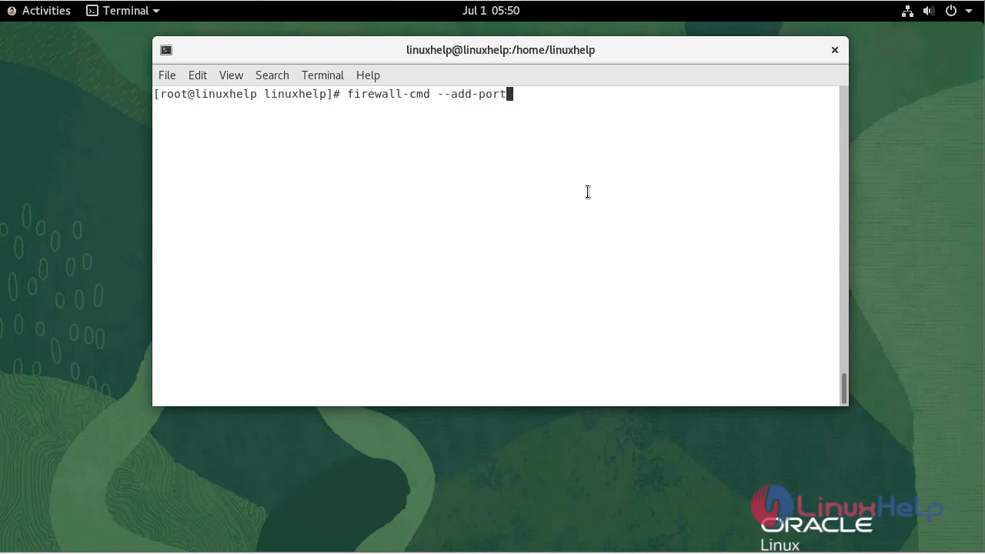
type("=8080")
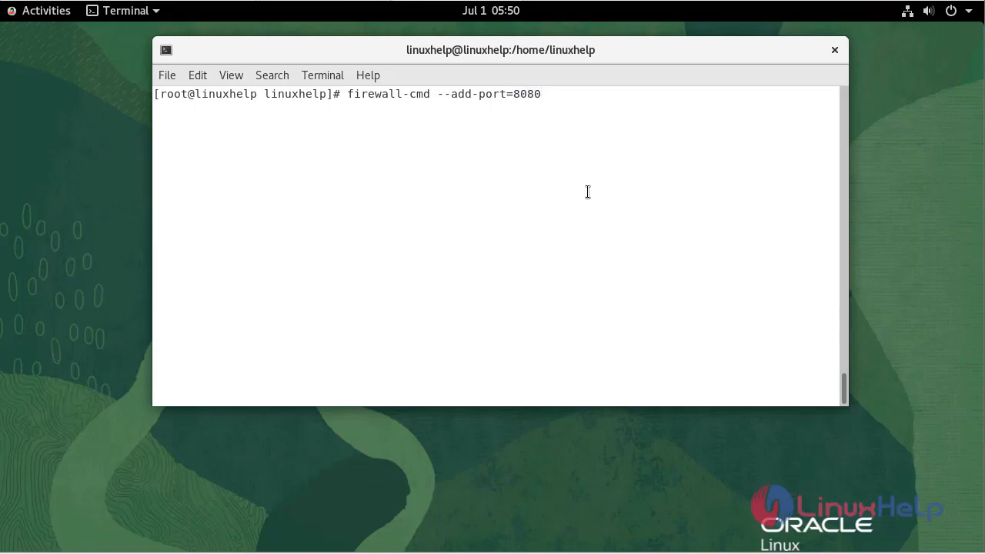
type("/tcp")
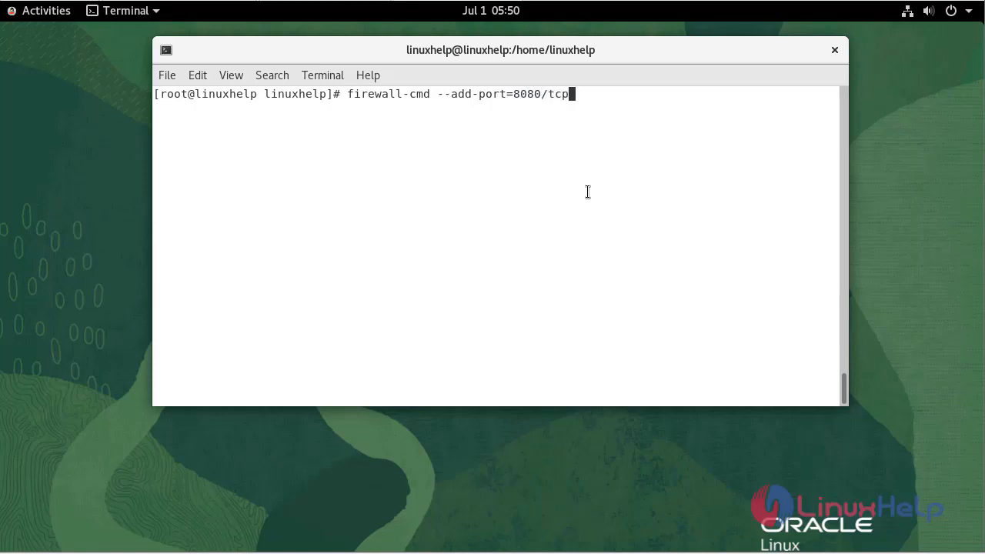
type("--t")
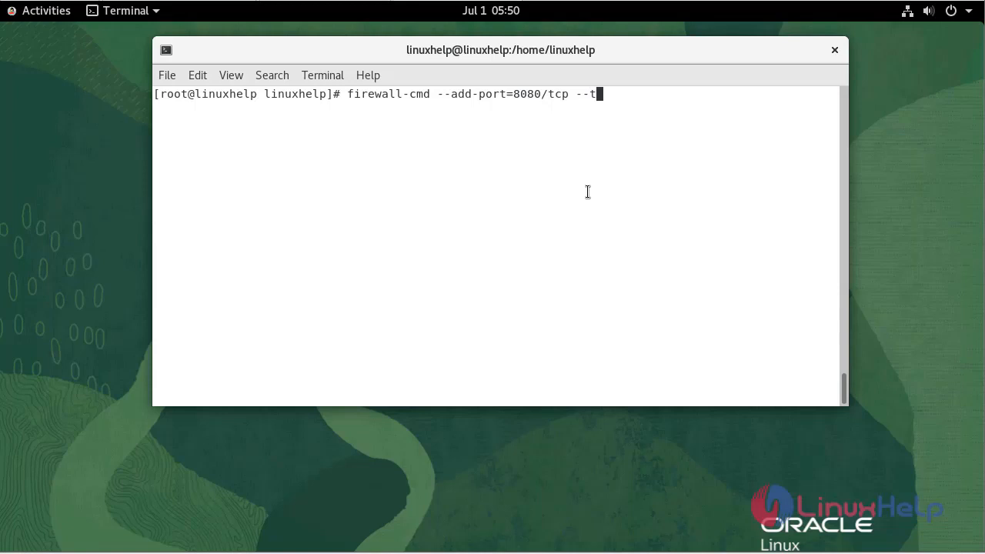
type("perman")
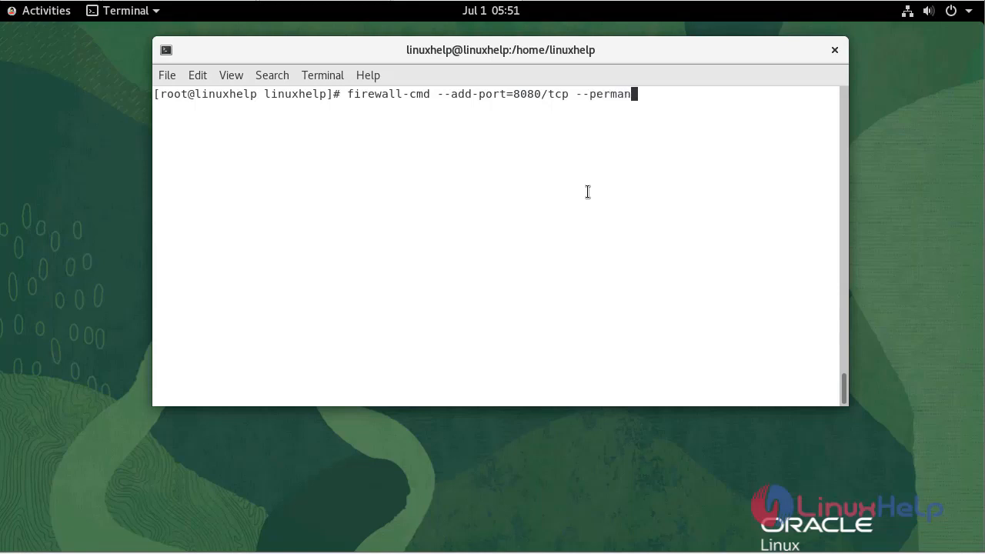
type("ent")
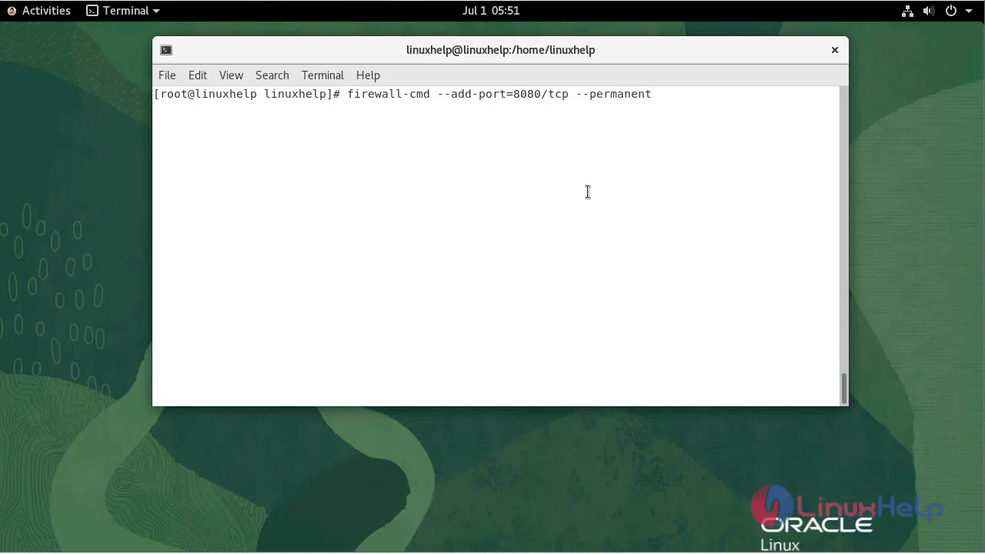
key("Return")
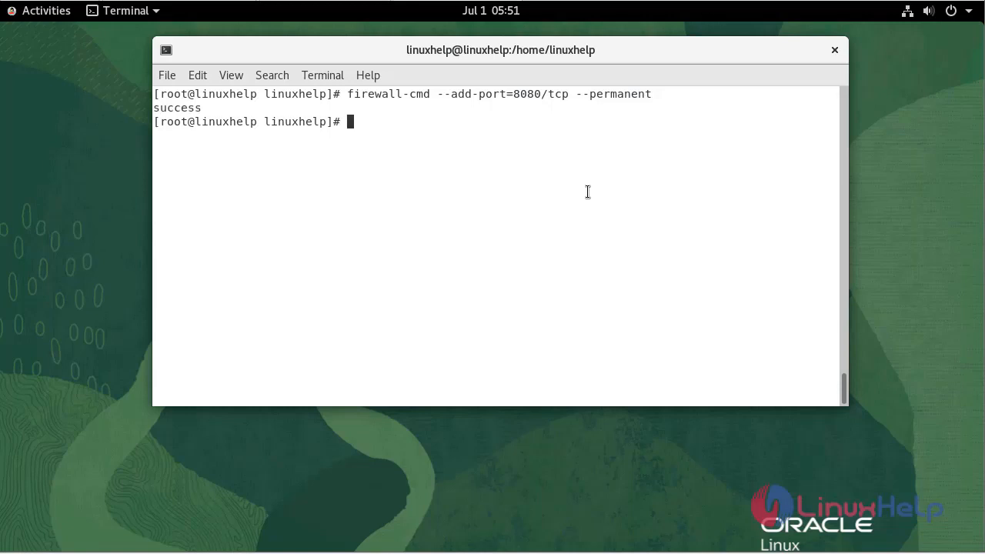
key("Return")
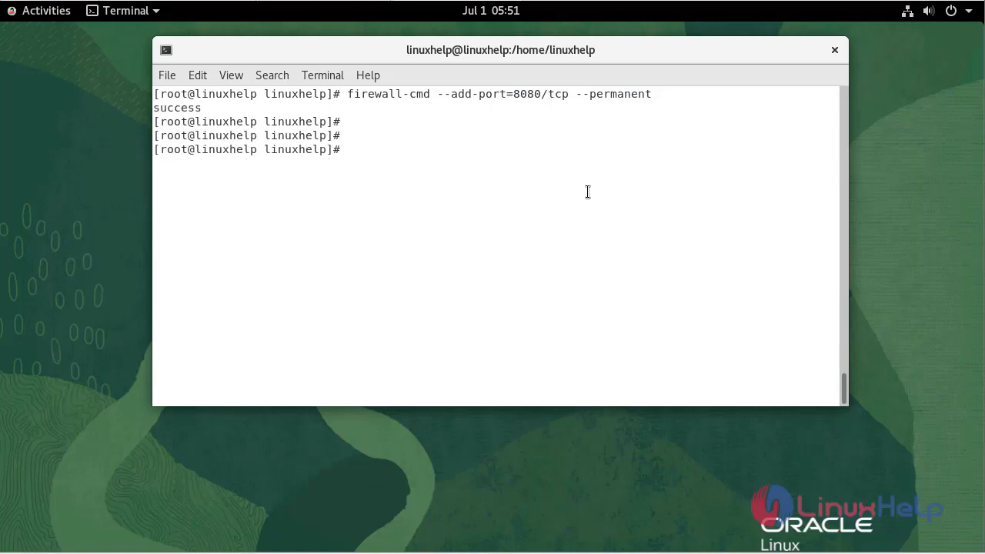
- Apply the new port rule with firewall-cmd --reload
type("fire")
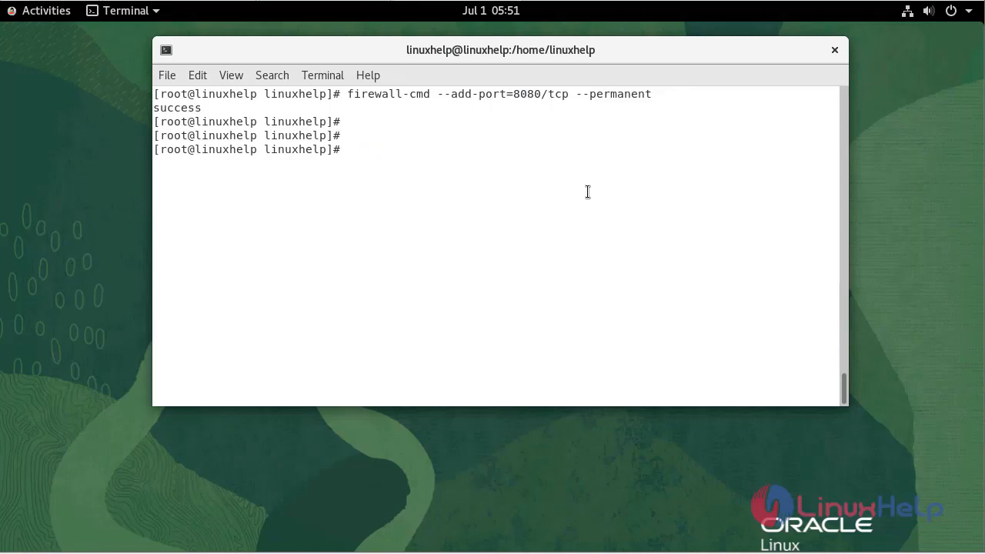
type("firewall")
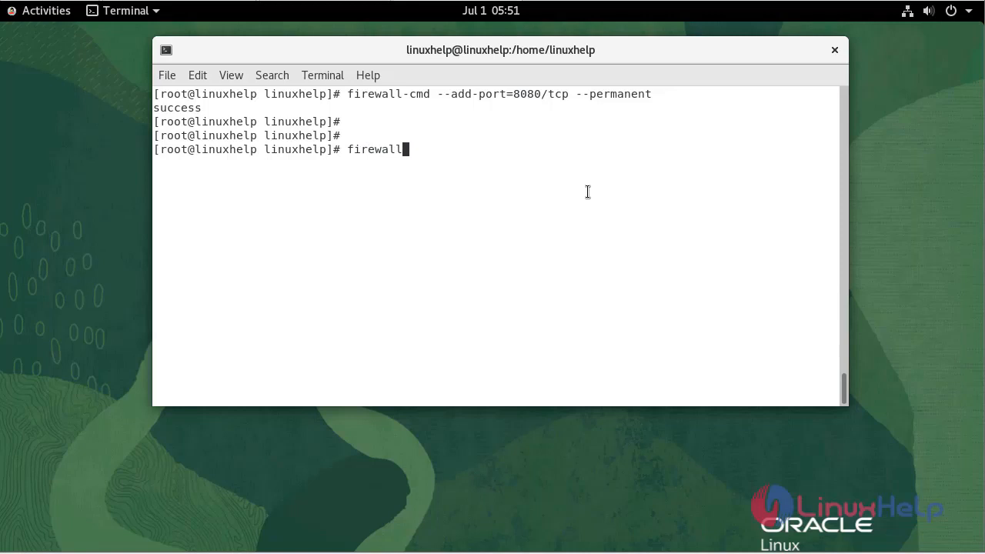
type("-cmd -")
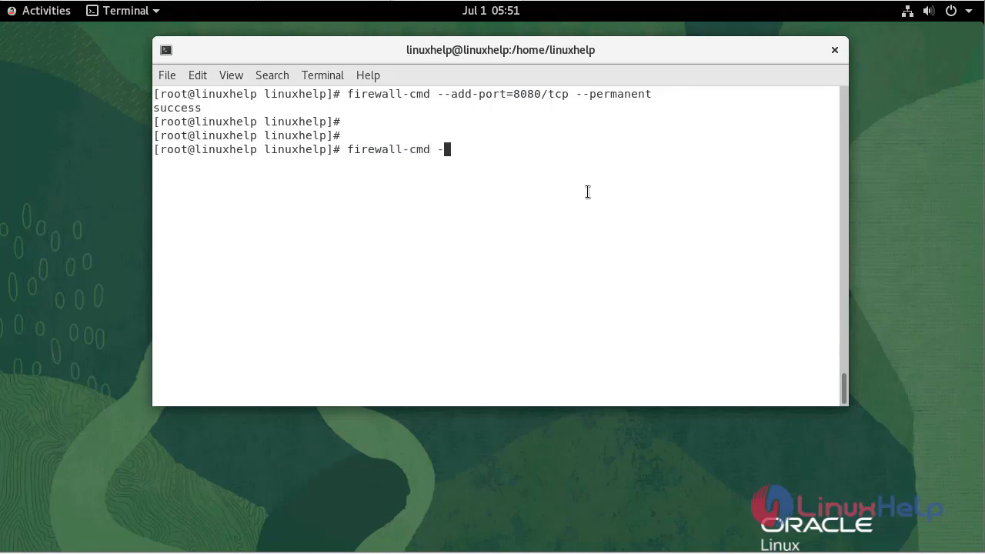
type("-reload")
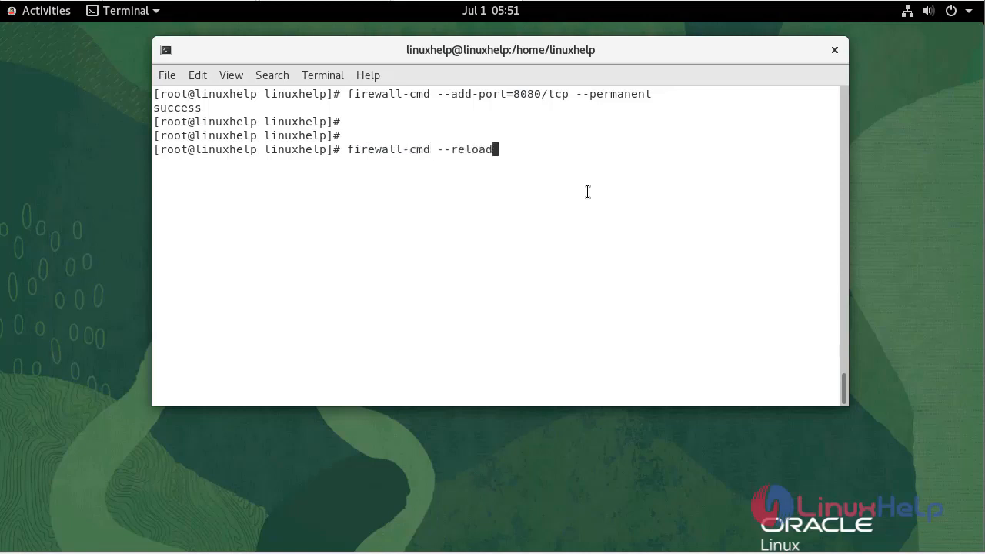
key("Return")
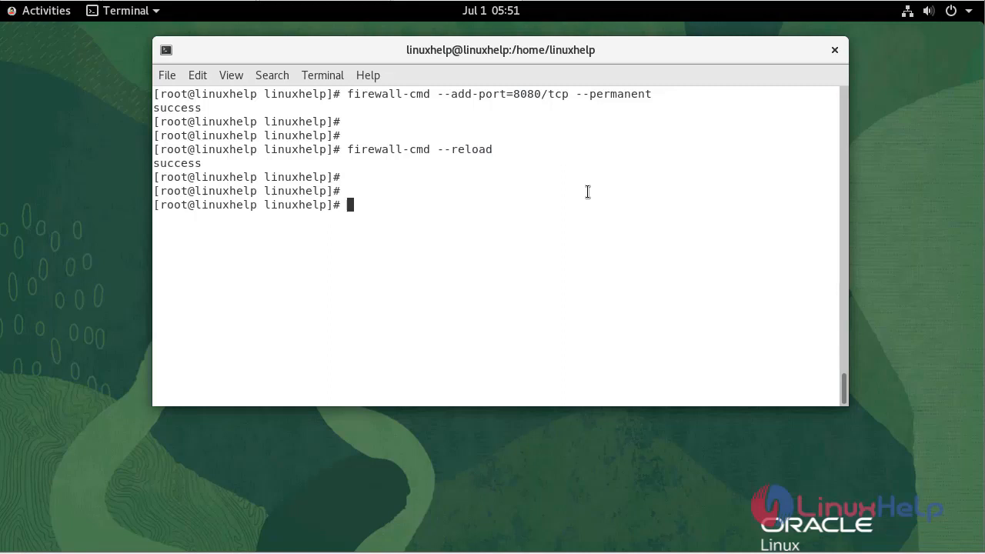
- List all public zone firewall settings and verify ports include 8080/tcp
type("firewall")
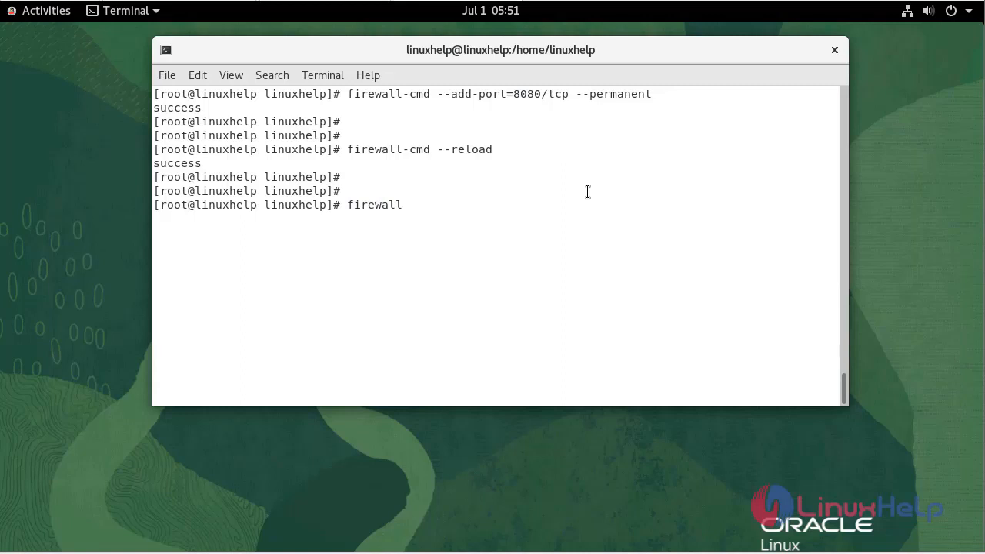
type("-cmd")
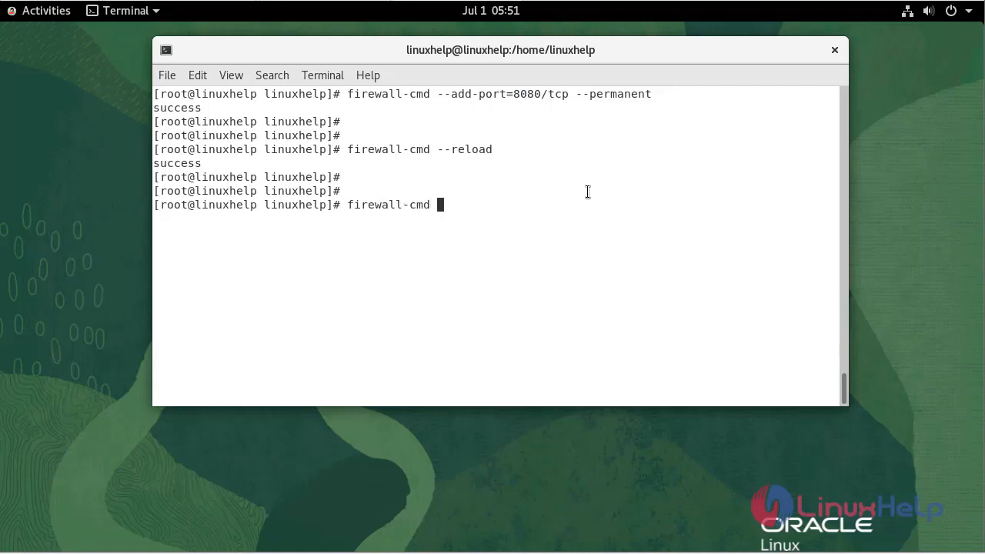
type("--list")
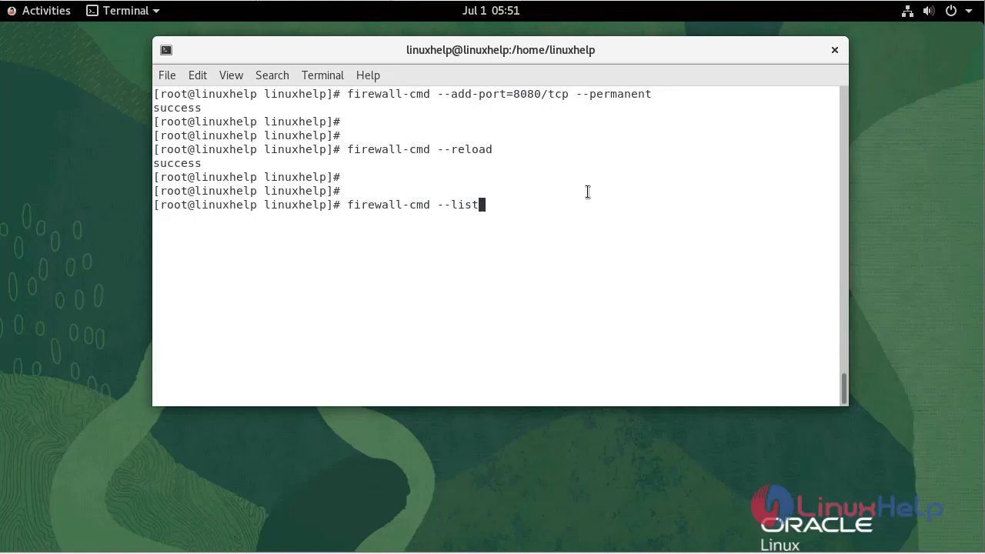
type("all")
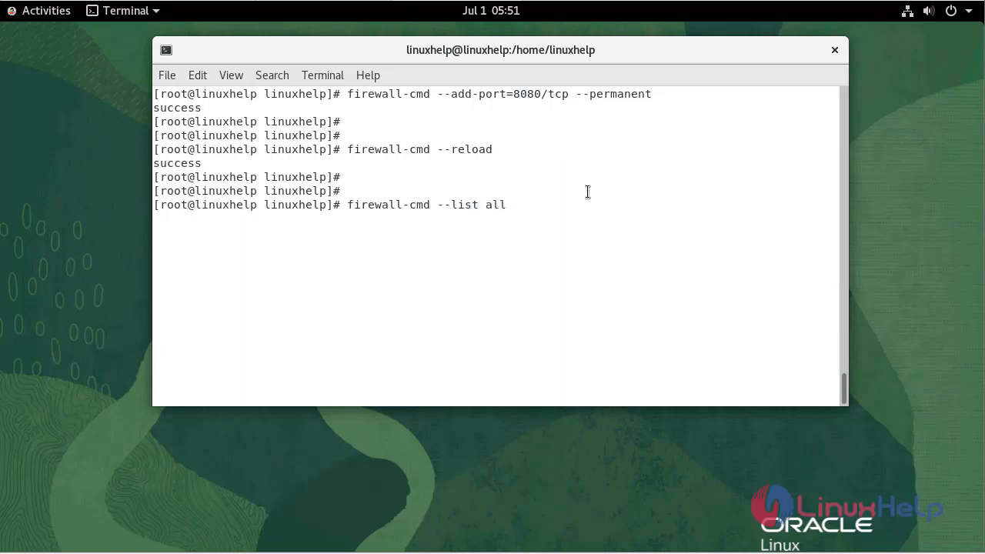
key("BackSpace")
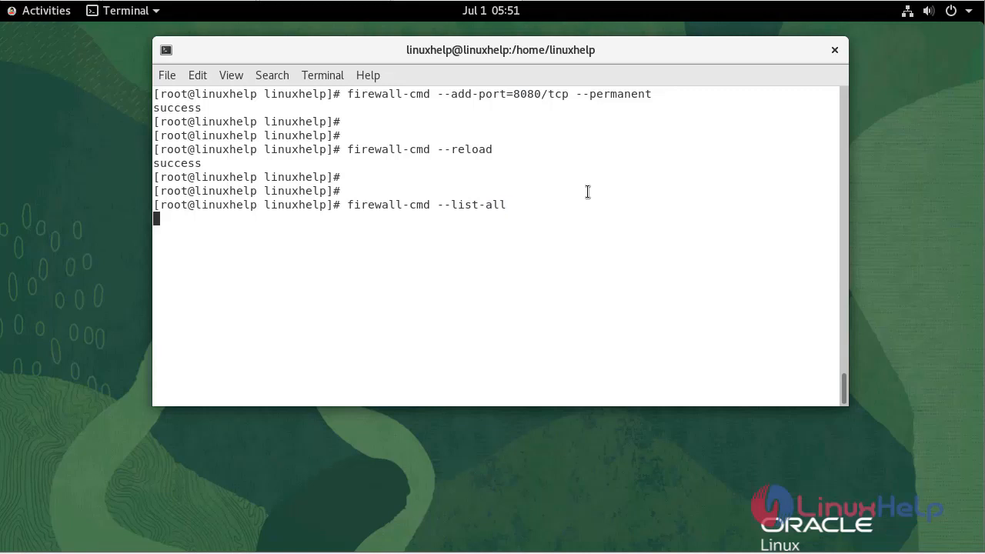
key("Return")
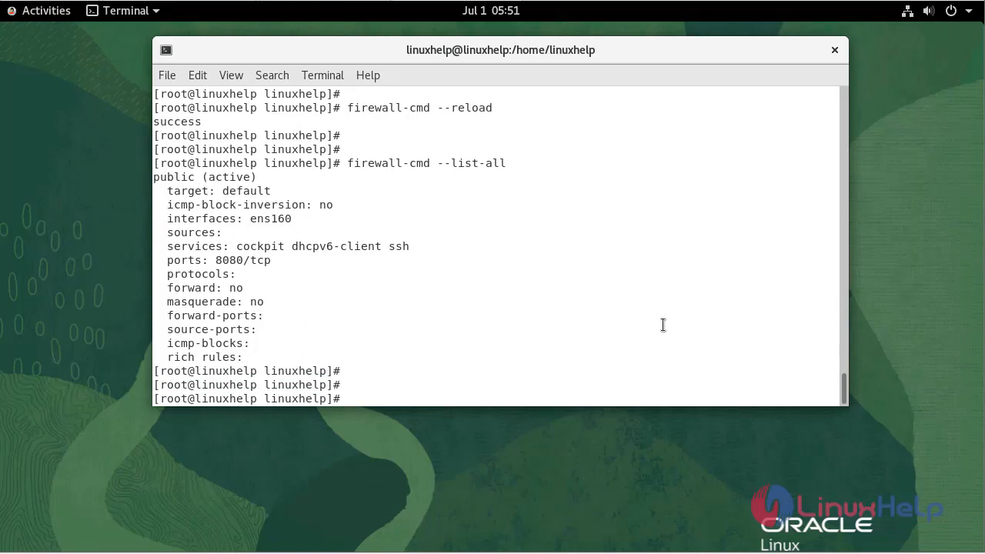
type("ip")
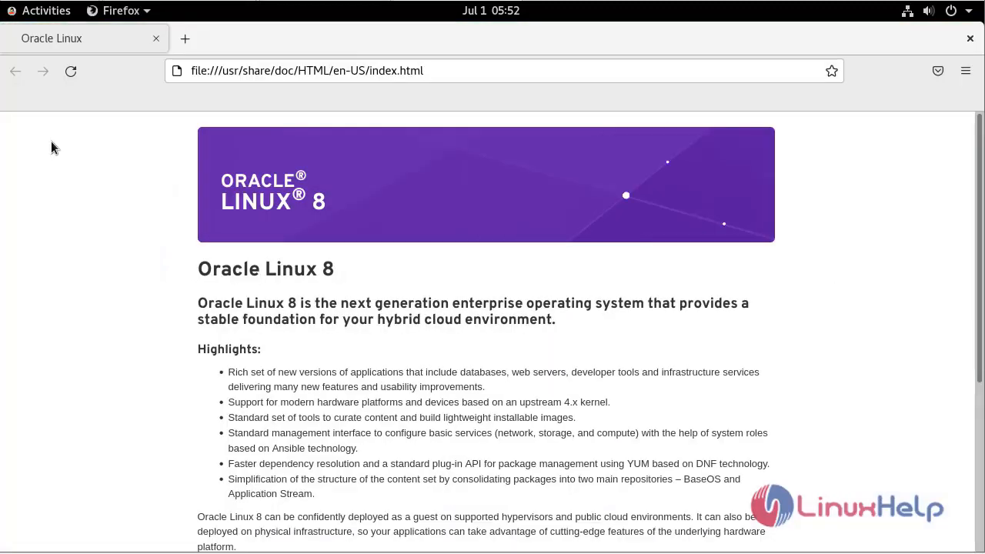
- Load 192.168.6.134:8080 in a new Firefox tab to reach Unlock Jenkins
left_click(185, 38)
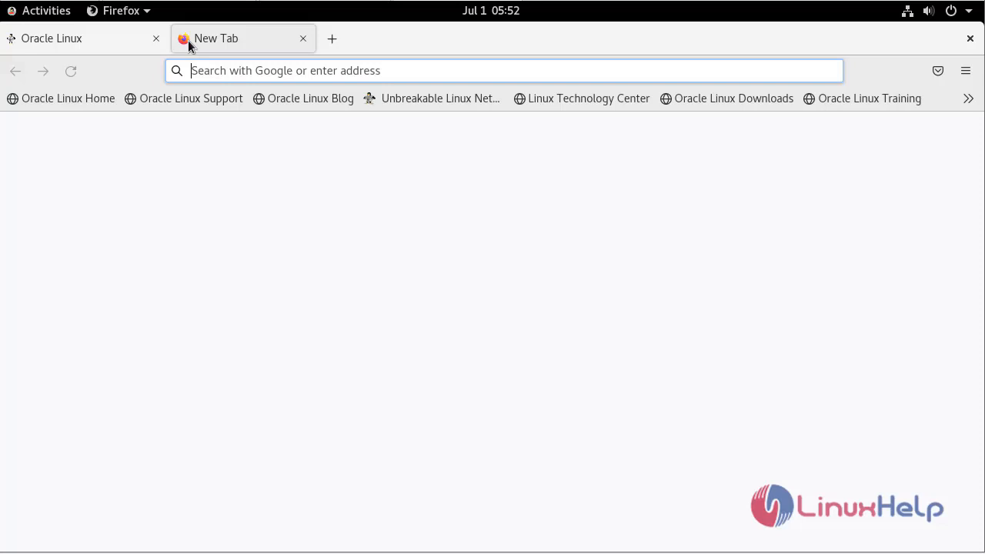
left_click(504, 70)
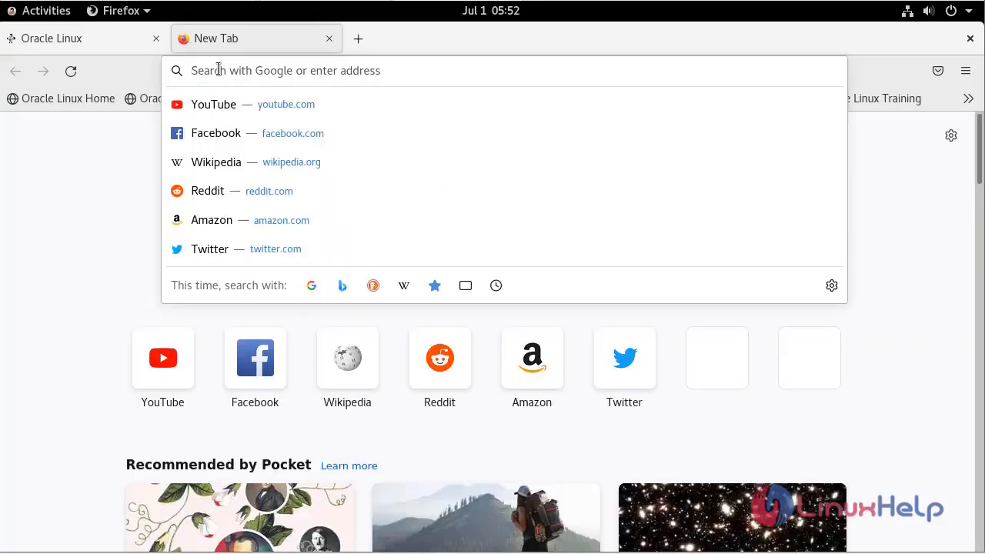
type("192.16")
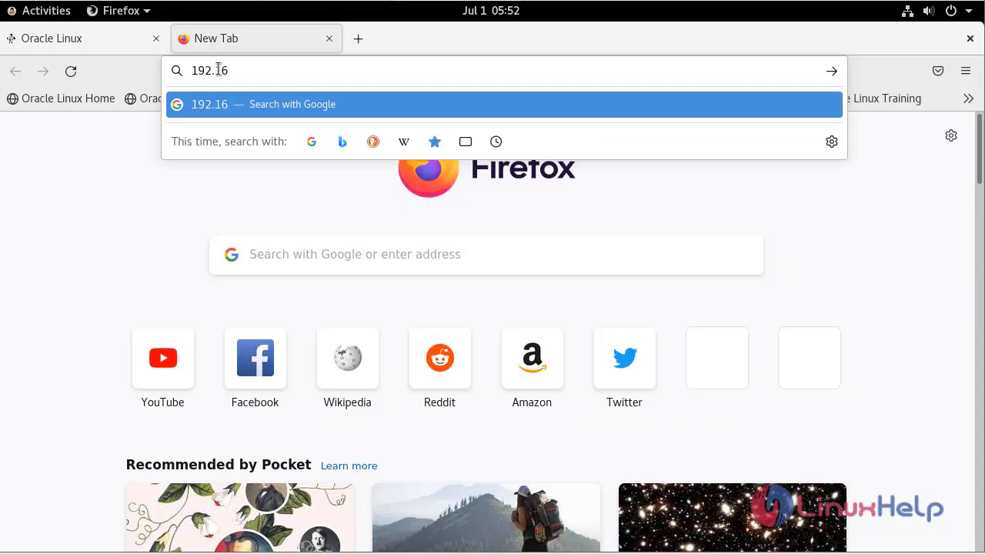
type("8.6.13")
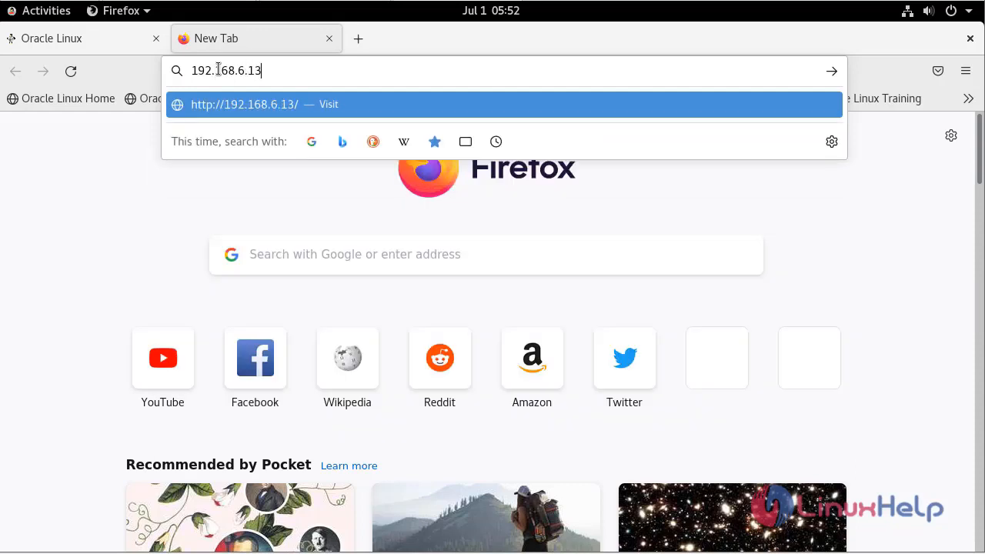
type("4:8080")
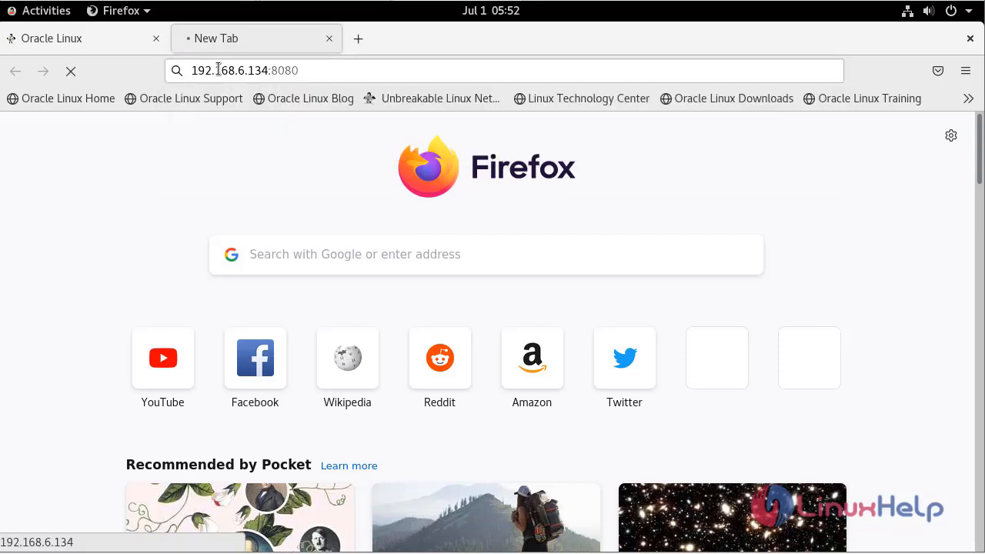
key("Return")
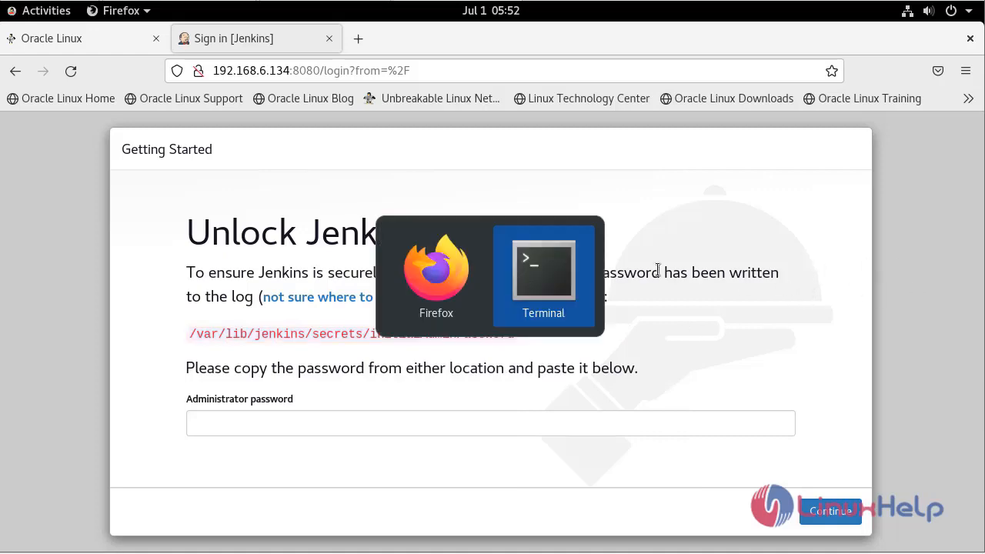
- View /var/lib/jenkins/secrets/initialAdminPassword in vi, then close the terminal
left_click(544, 268)
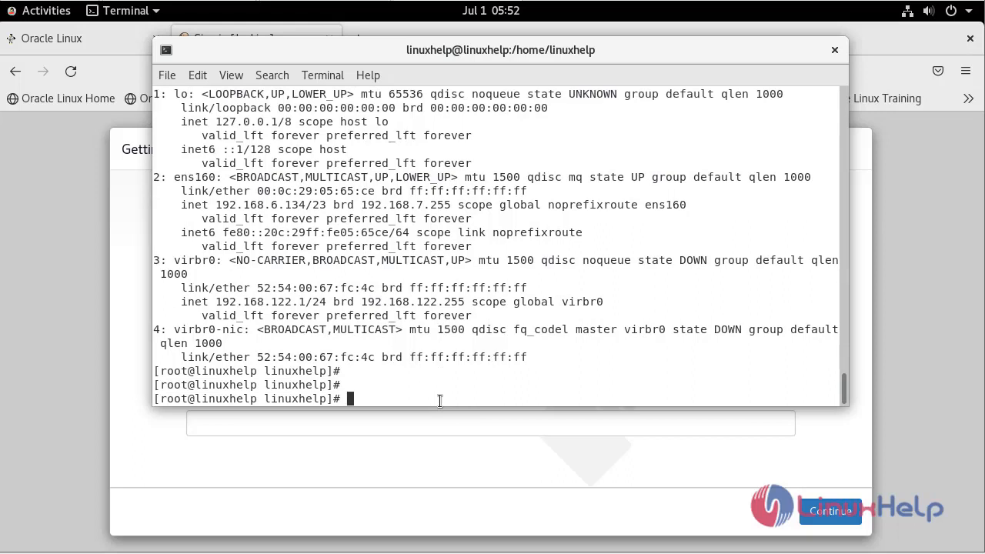
type("vi")
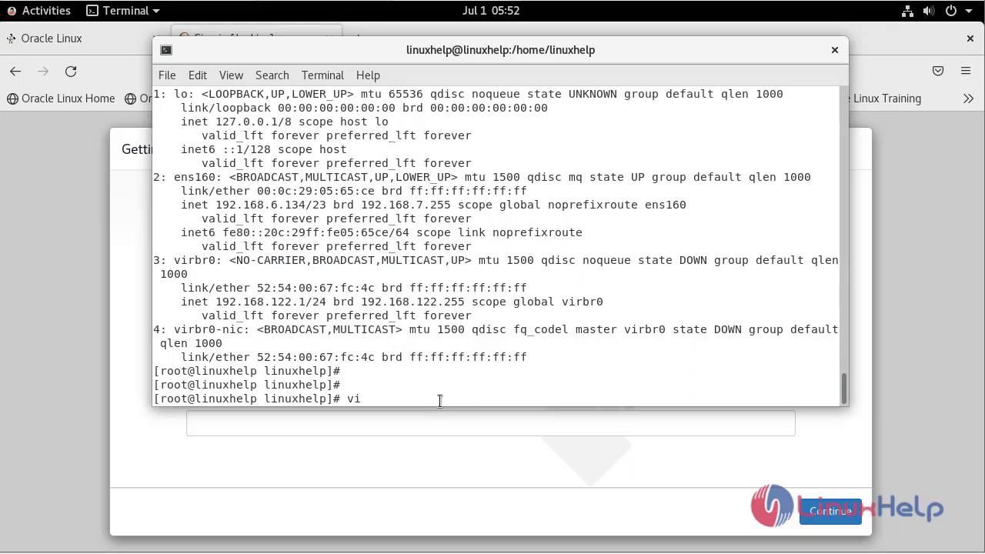
type("/var/lib/jenkins/secrets/initialAdminPassword")
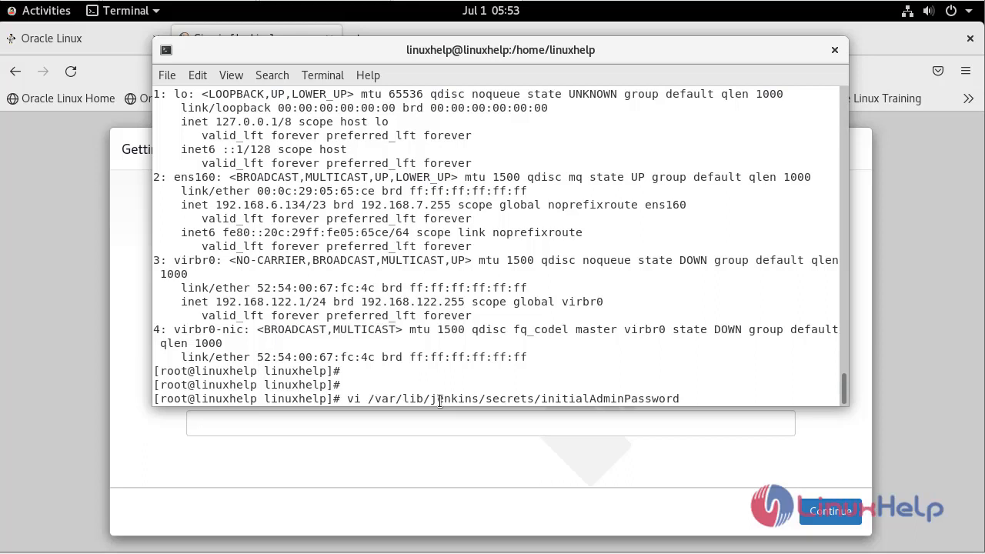
key("Return")
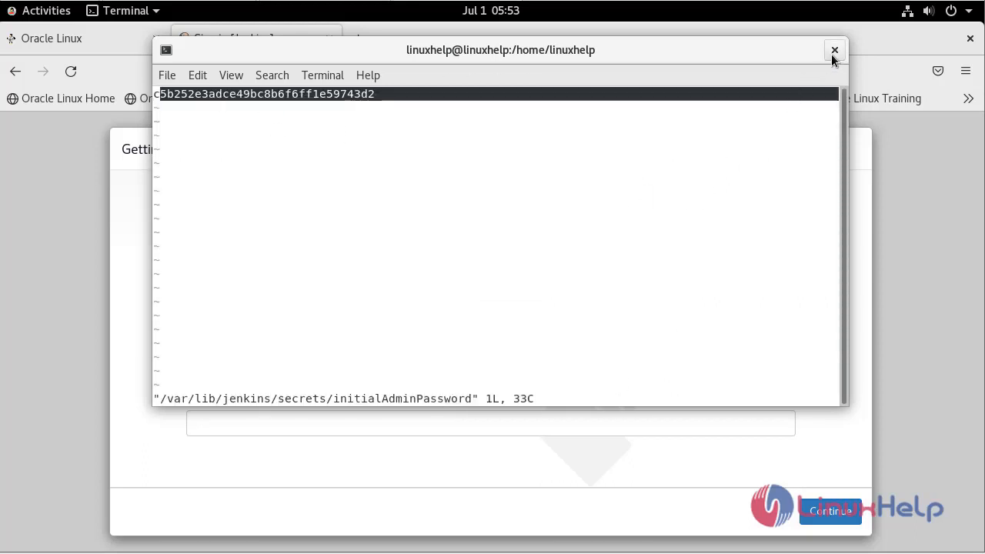
left_click(834, 50)
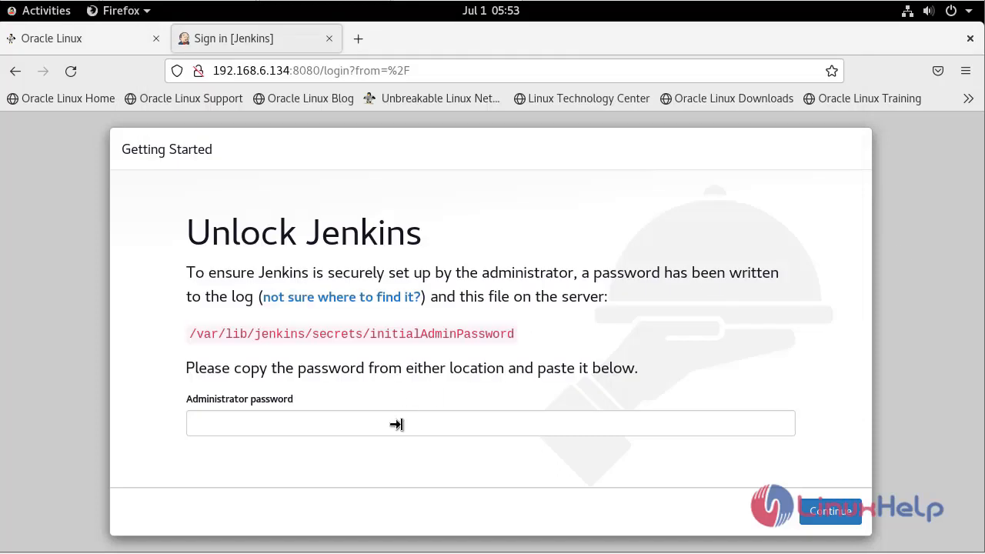
- Enter and submit the administrator password to unlock Jenkins
left_click(490, 423)
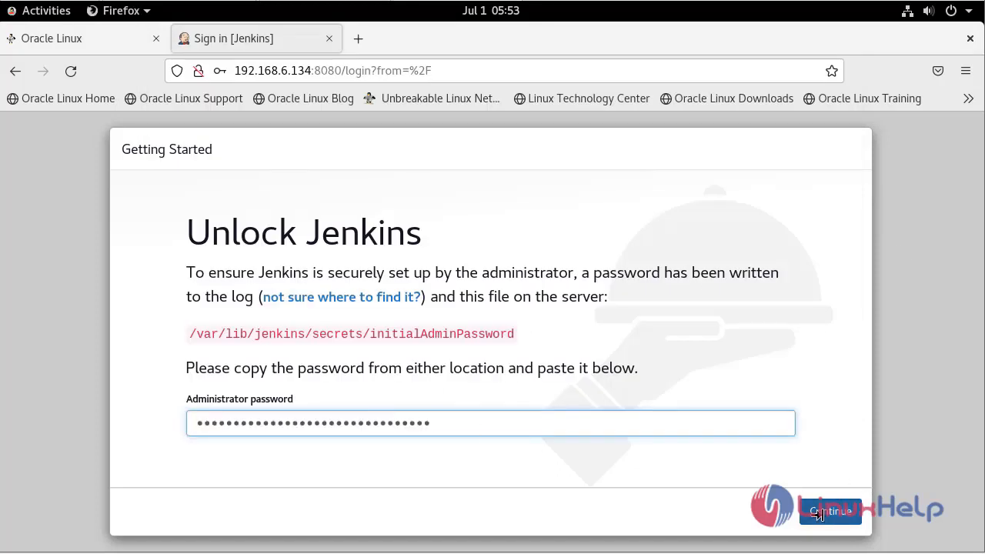
left_click(829, 511)
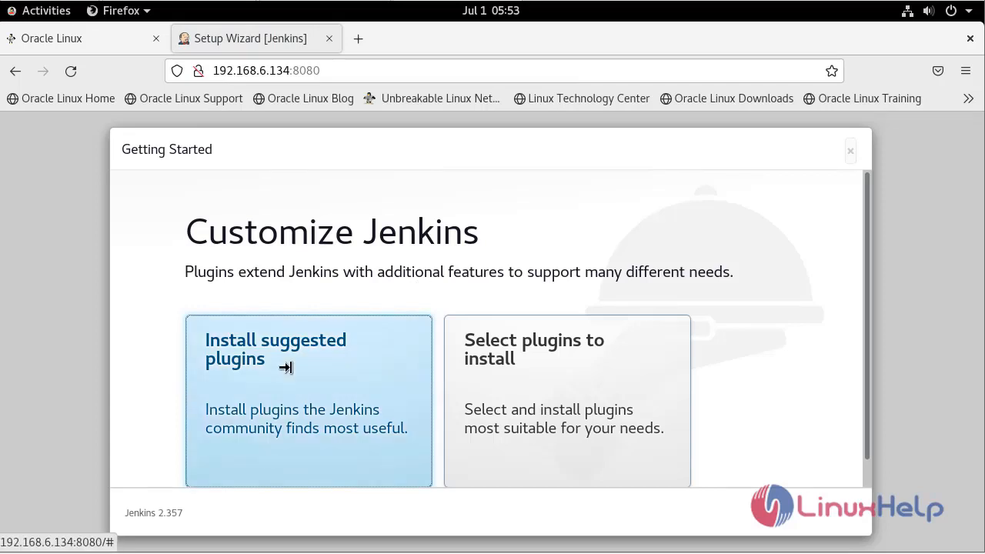
mouse_move(272, 388)
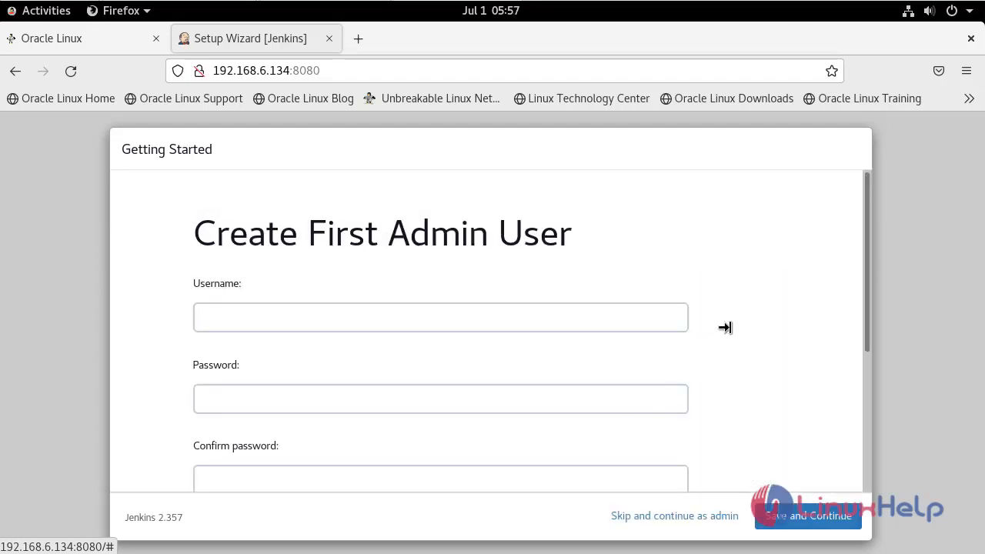
- Enter admin username 'linuxhelp' and re-enter the confirmation password
left_click(440, 317)
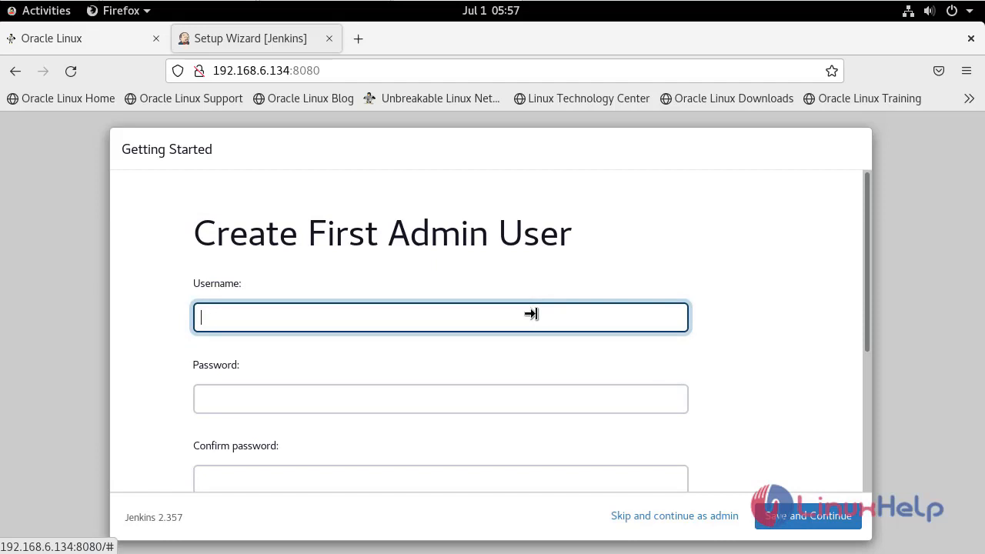
type("linuxhelp")
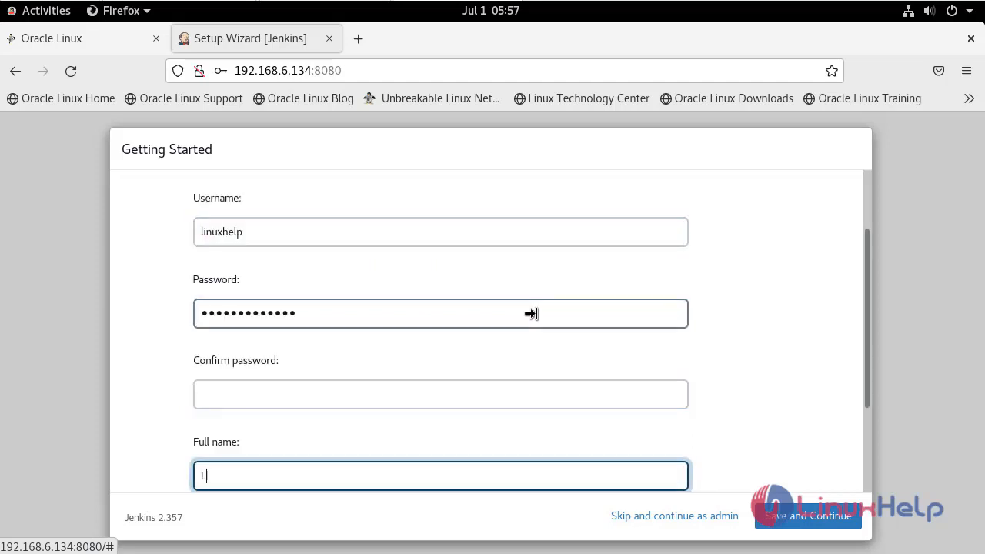
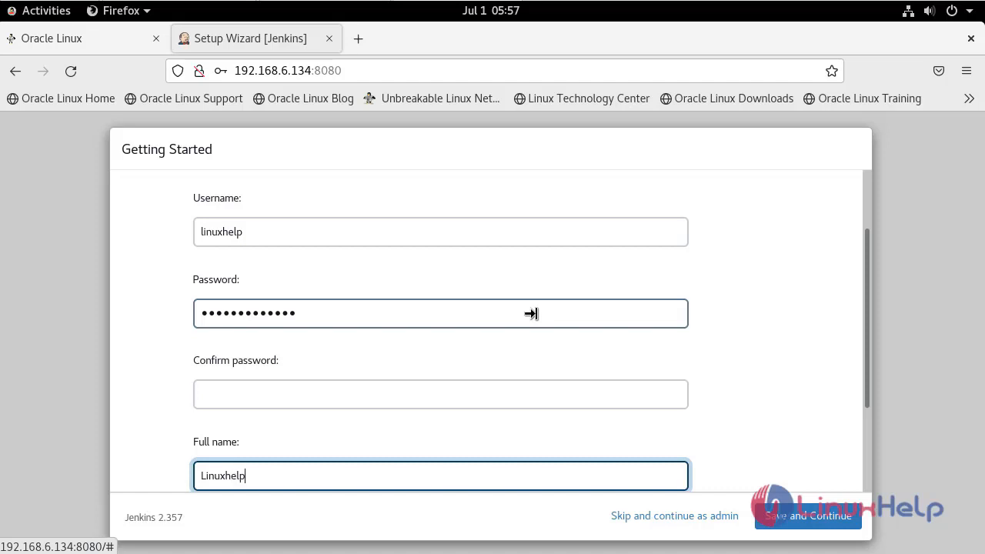
left_click(441, 393)
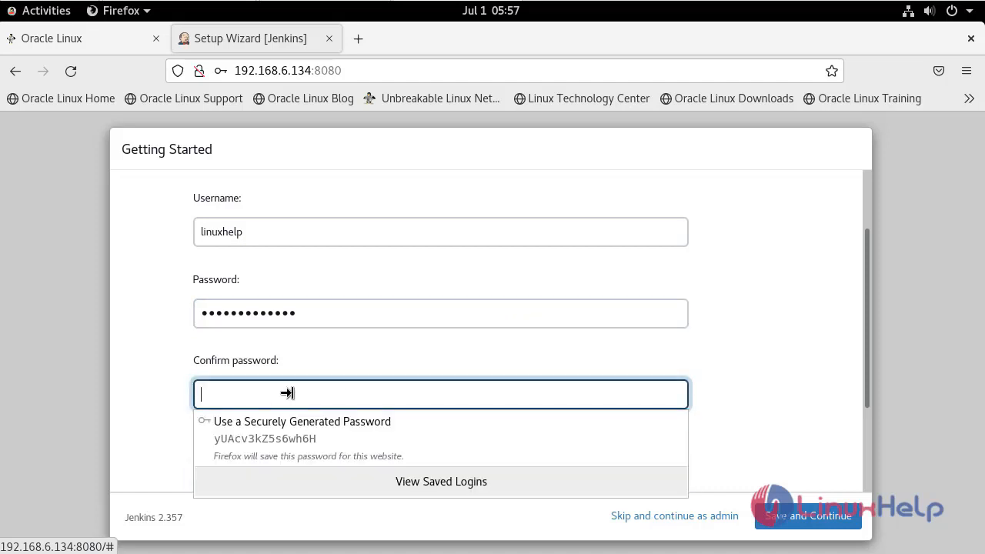
type("••••••••")
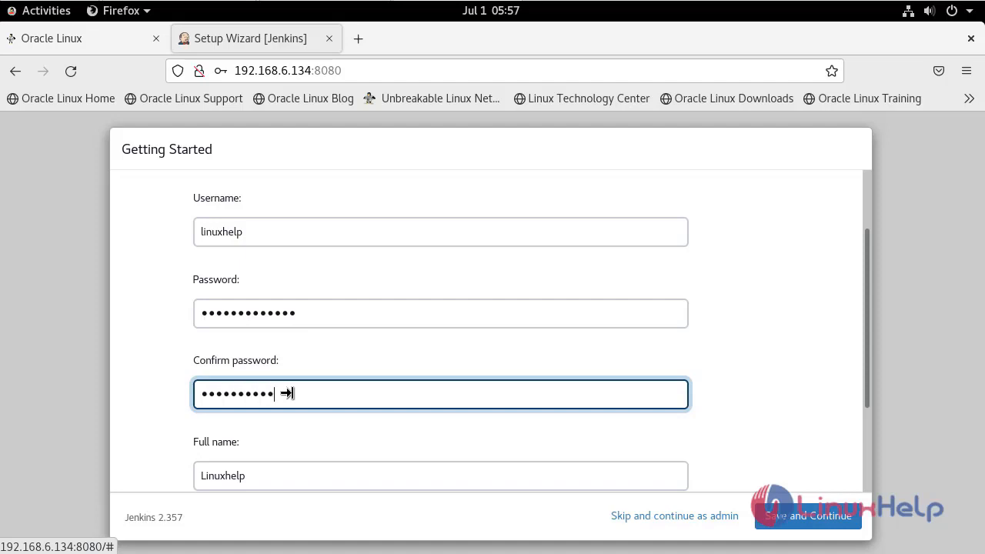
mouse_move(855, 312)
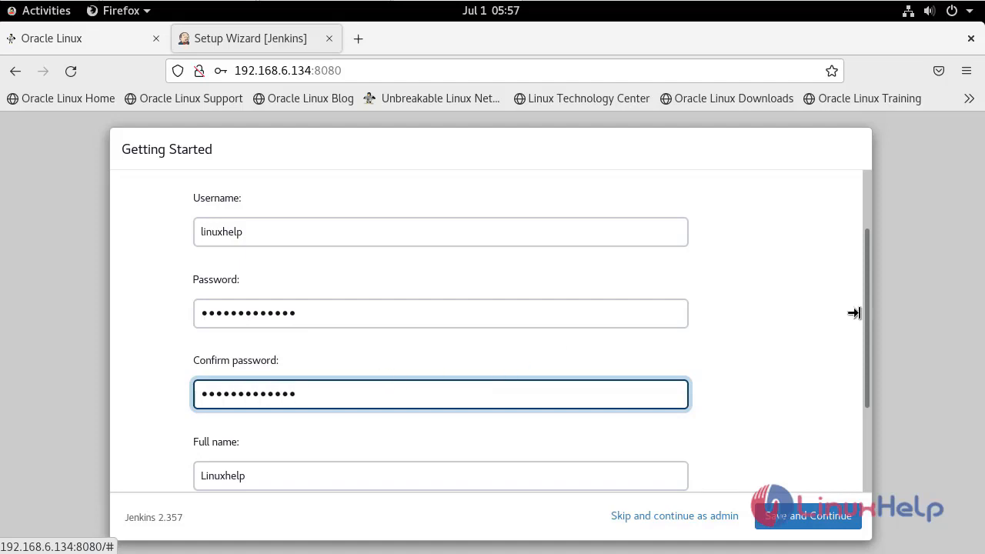
scroll("down", 3)
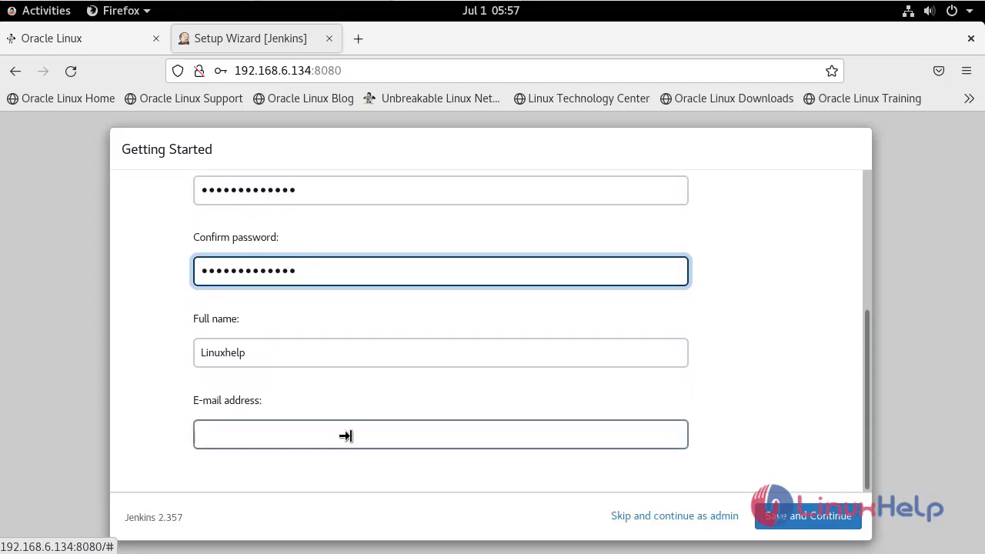
left_click(440, 434)
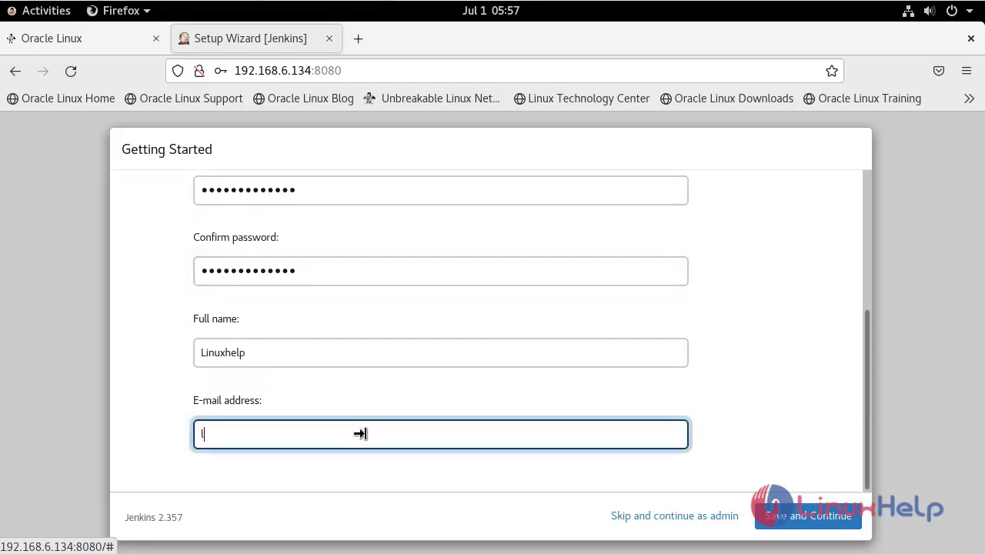
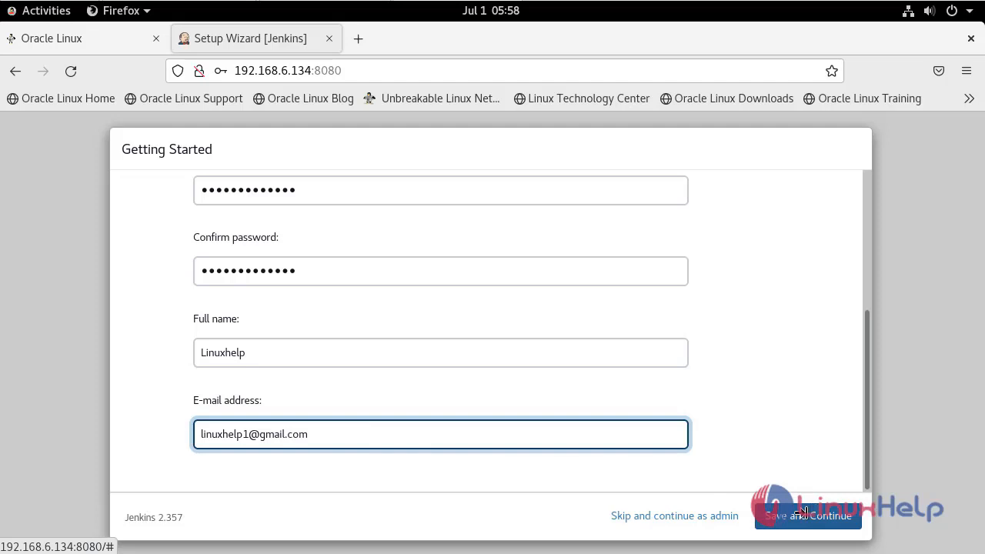
mouse_move(857, 462)
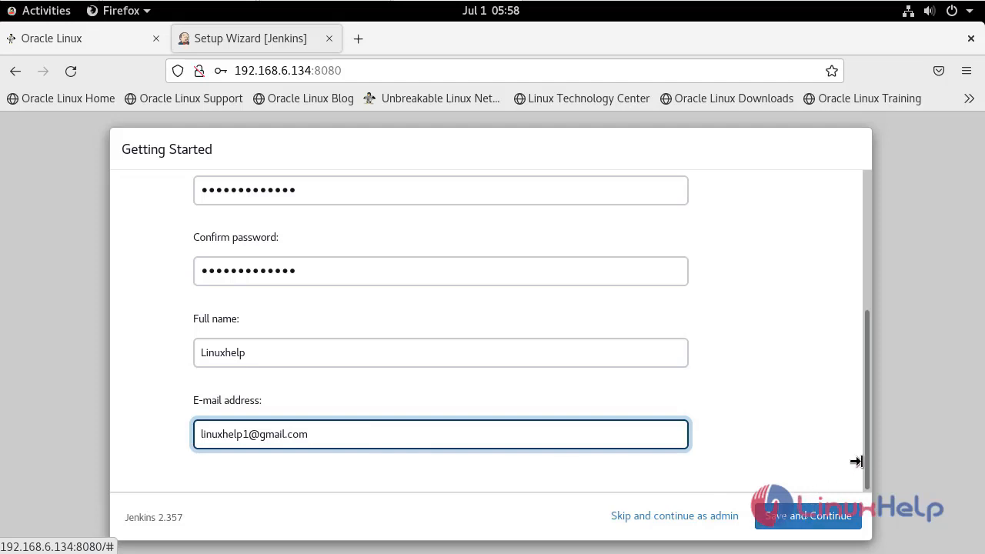
scroll("up", 3)
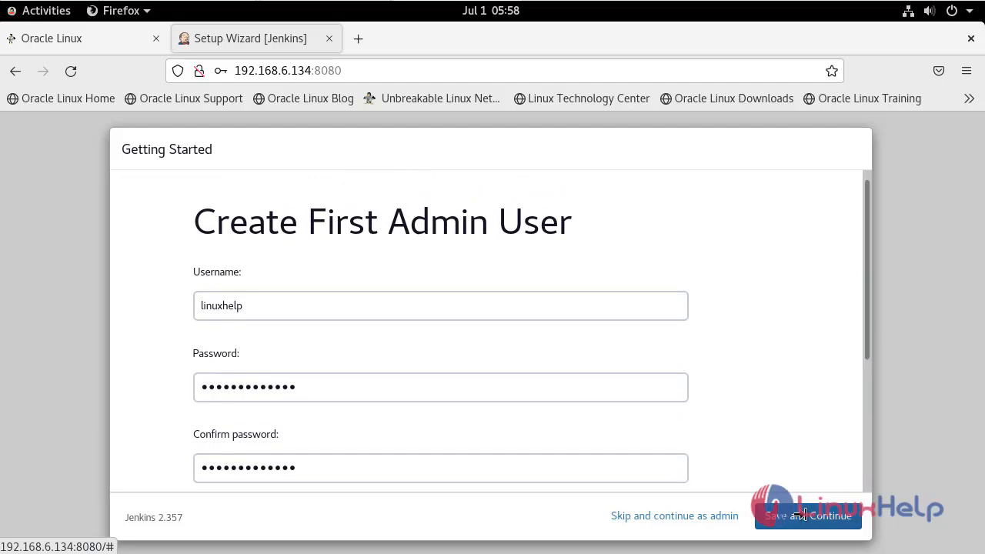
left_click(807, 516)
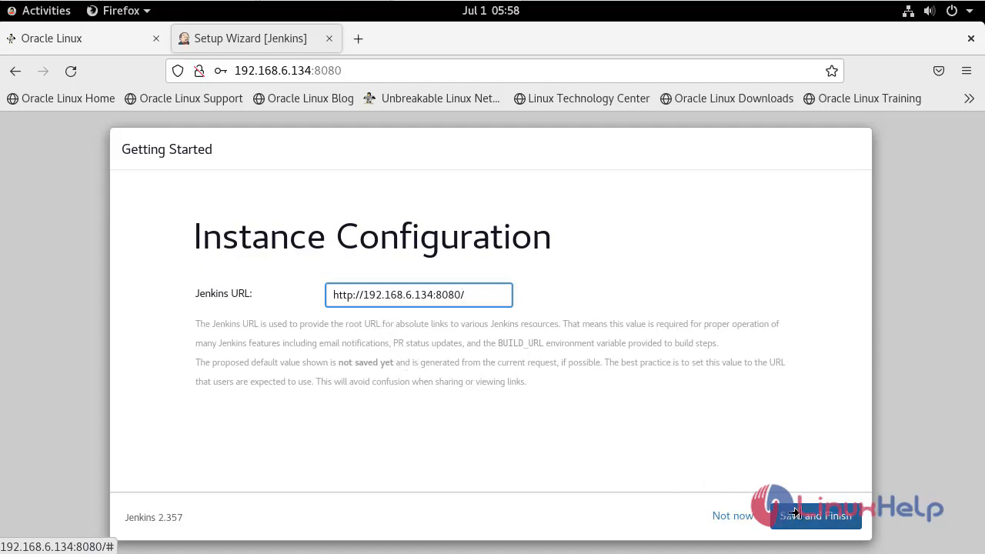
left_click(816, 515)
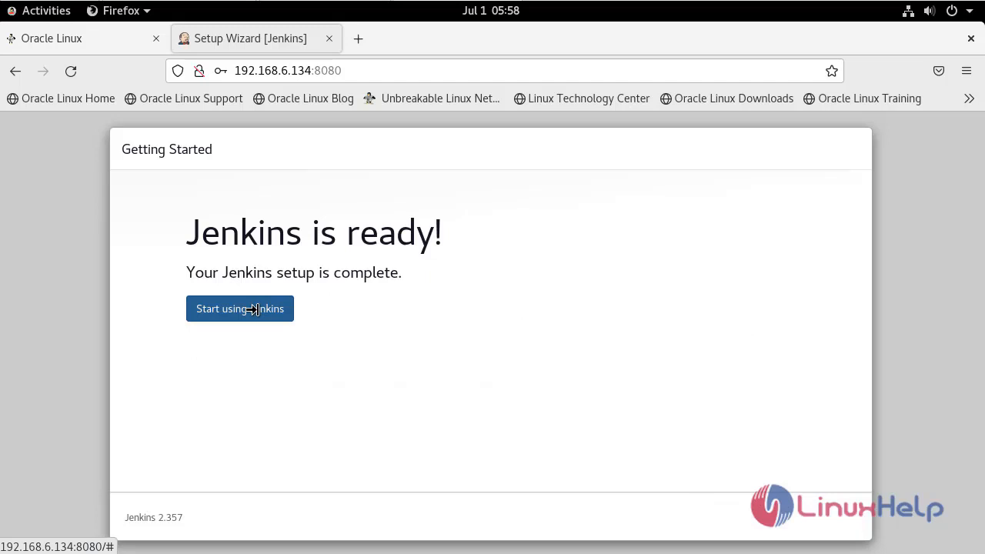
left_click(239, 309)
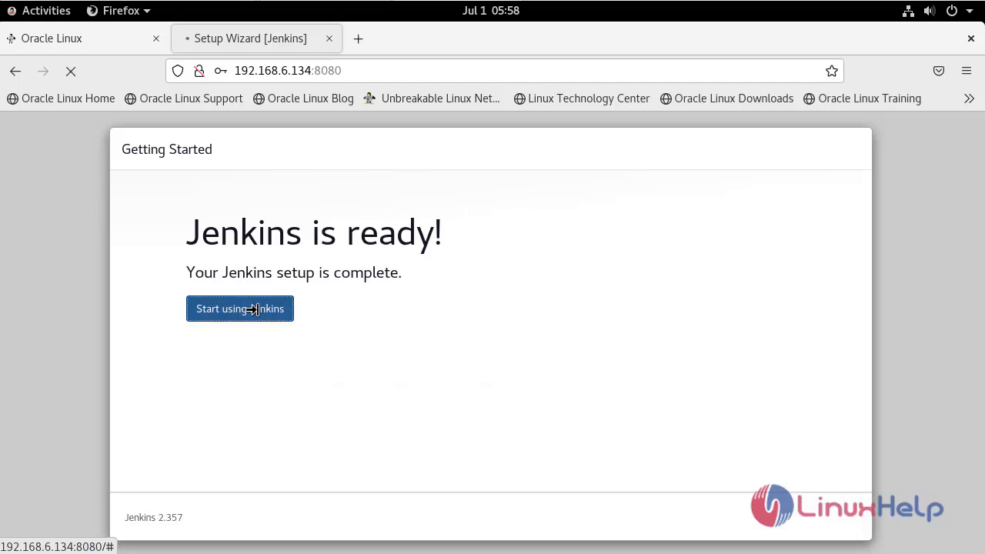
left_click(240, 308)
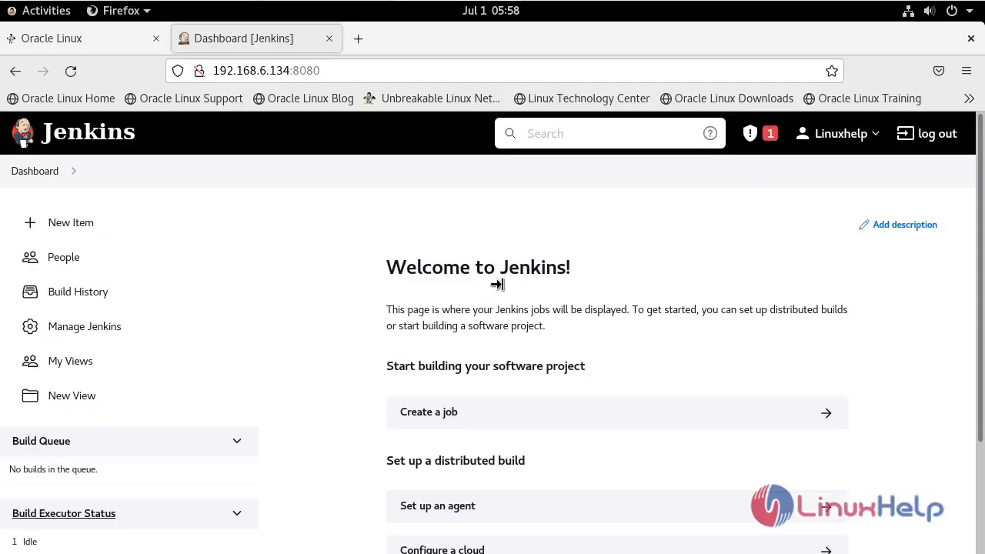
mouse_move(953, 243)
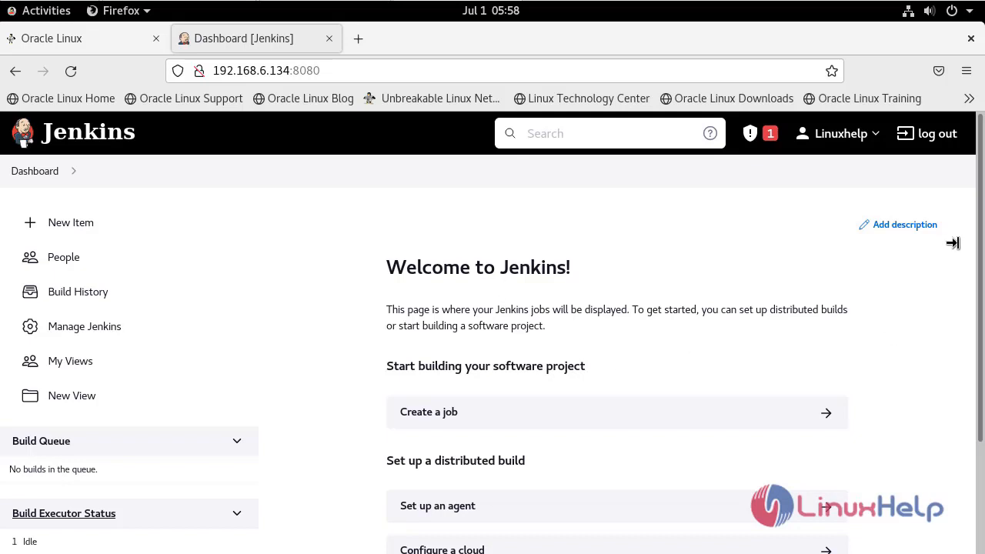
mouse_move(922, 479)
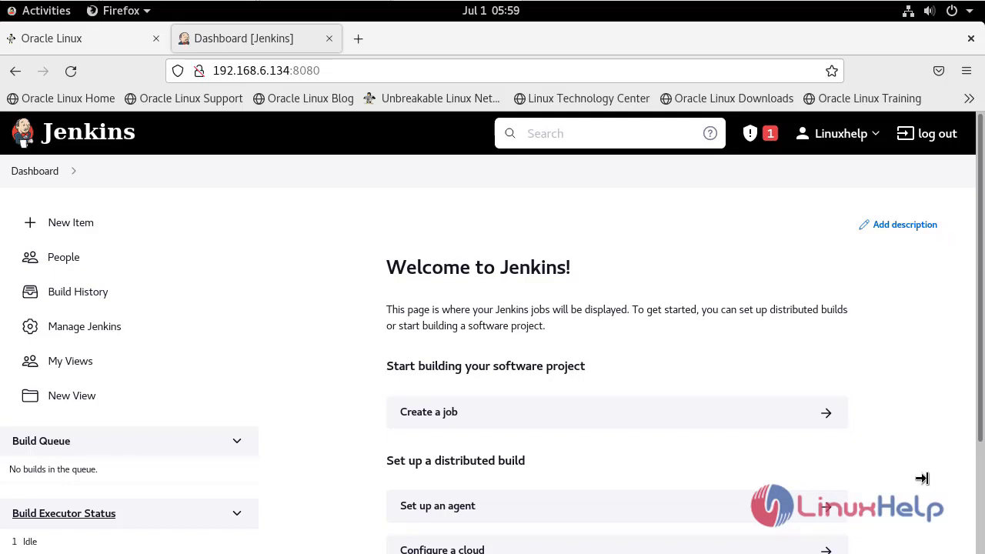